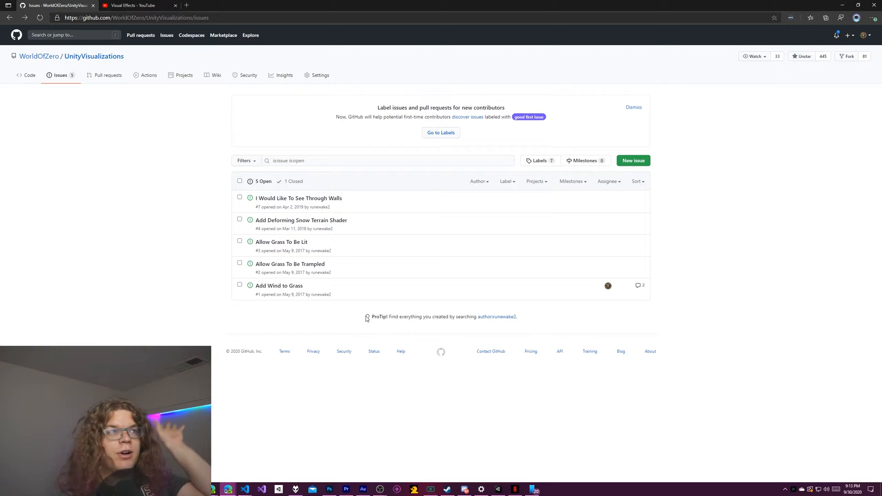
mouse_move(355, 314)
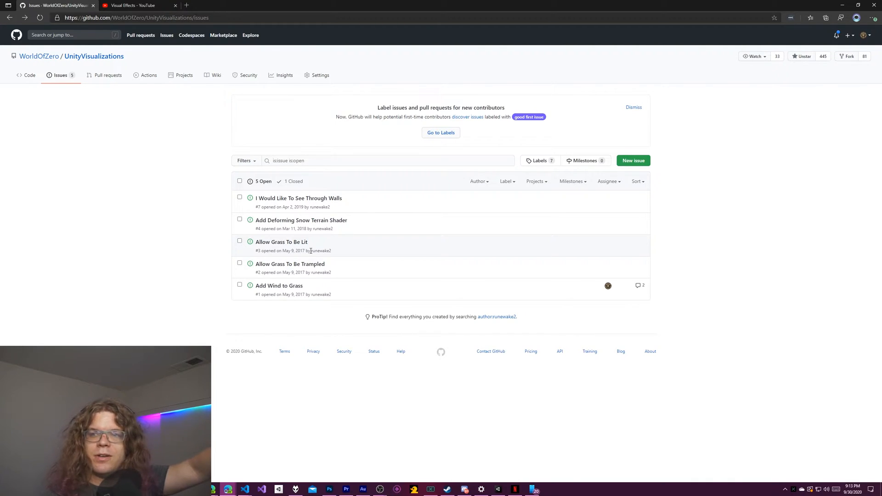
mouse_move(302, 220)
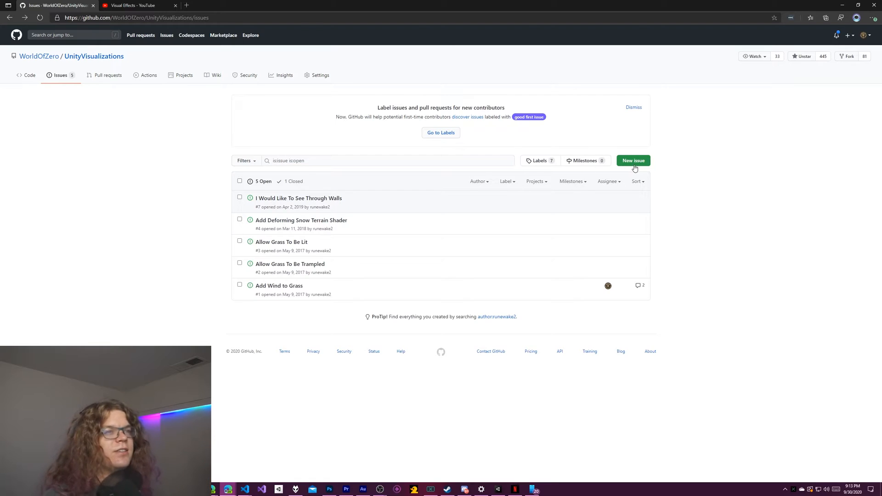
Start a new issue in the UnityVisualizations repository on GitHub
click(633, 160)
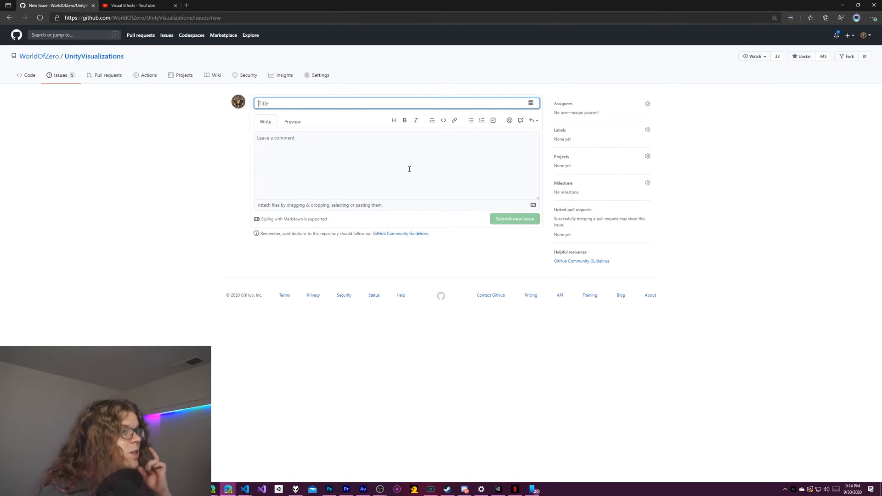
mouse_move(367, 157)
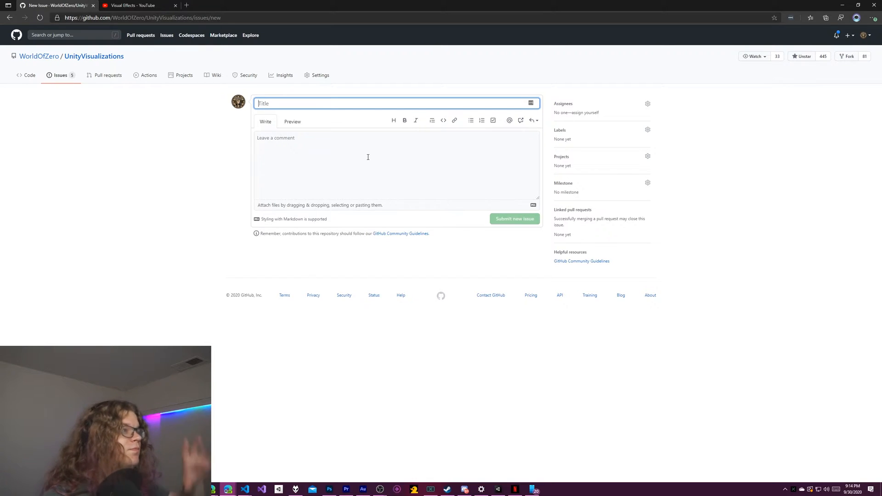
mouse_move(342, 94)
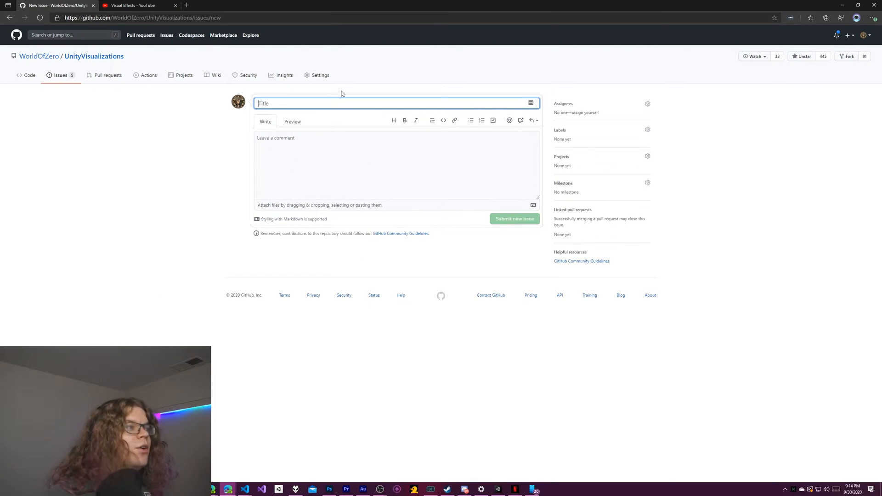
mouse_move(407, 80)
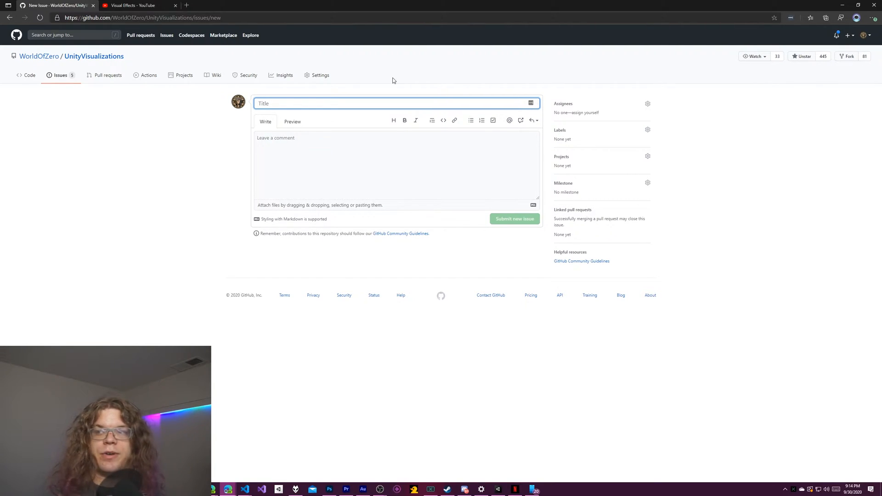
mouse_move(262, 408)
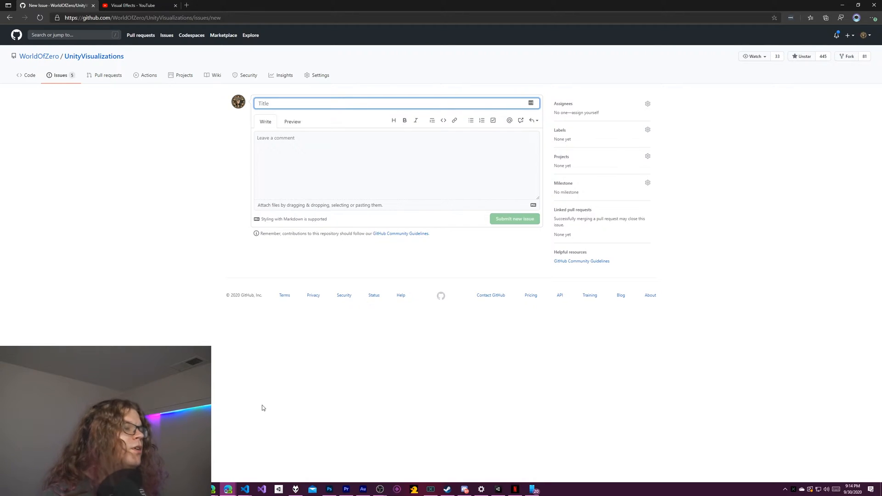
Create a .github folder at the root of the project in the editor
click(245, 489)
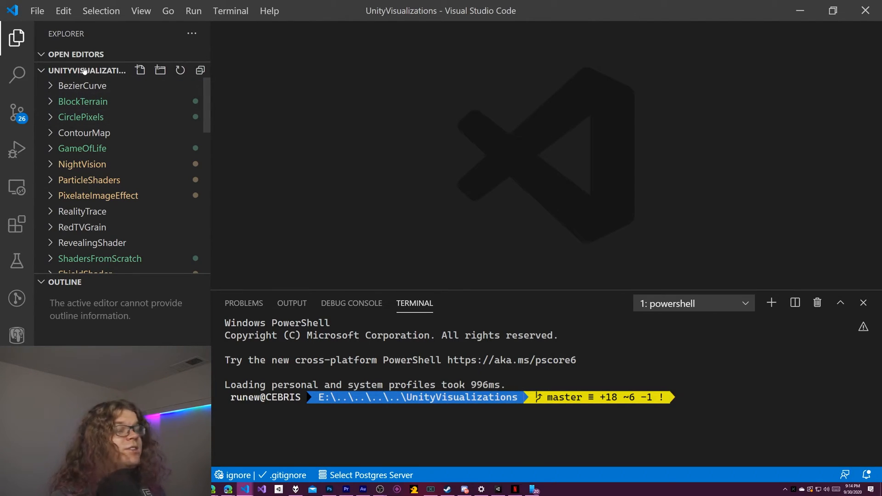
mouse_move(118, 155)
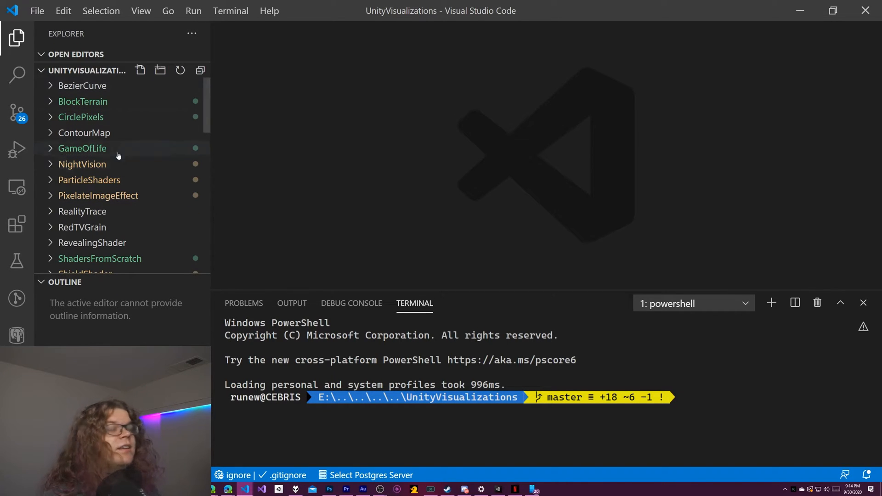
mouse_move(110, 148)
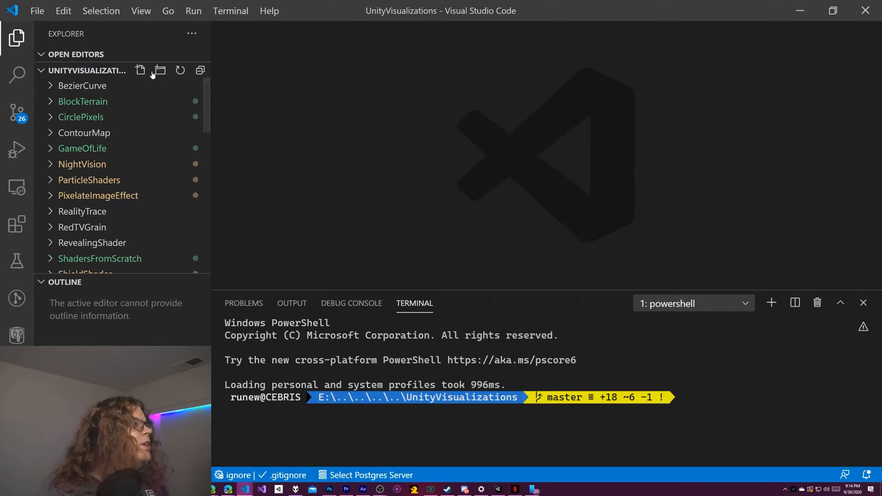
click(159, 70)
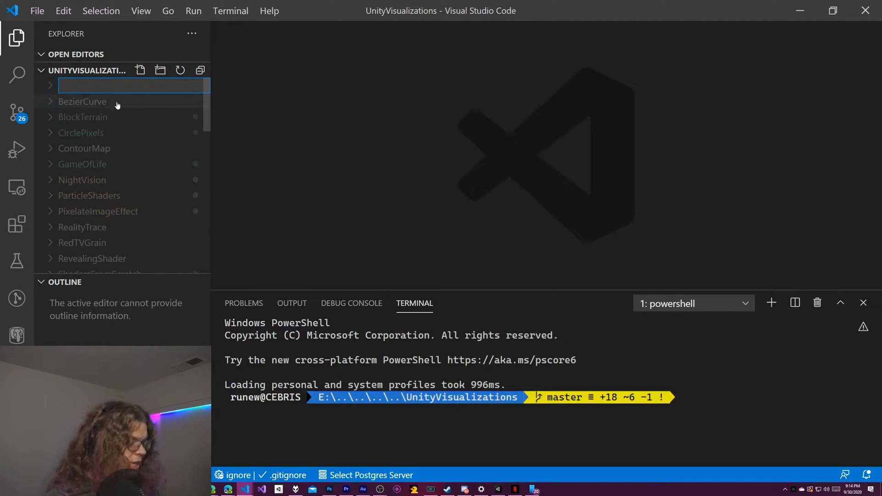
key(Enter)
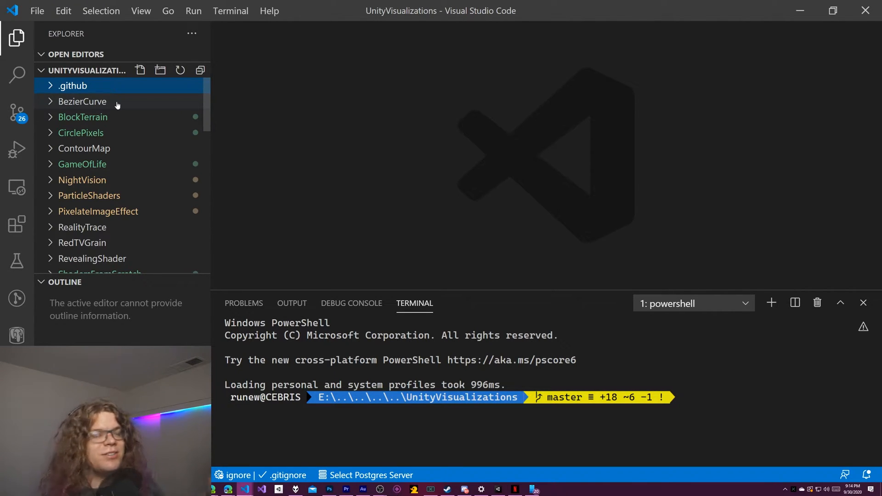
Create an ISSUE_TEMPLATE folder inside the .github folder
click(72, 86)
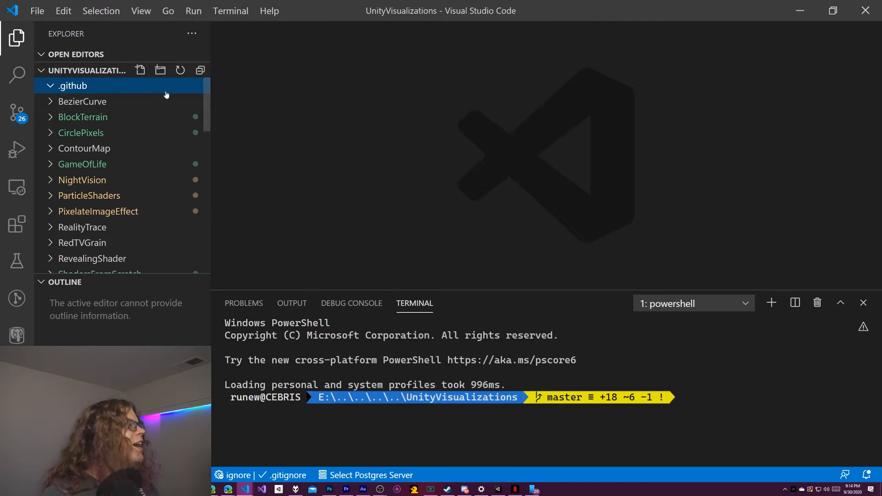
click(140, 70)
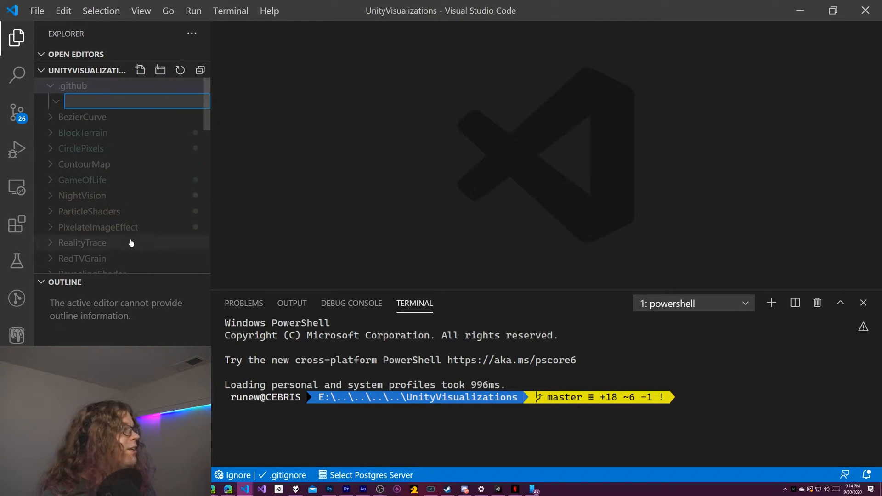
text(ISSUE_TEMPLATE)
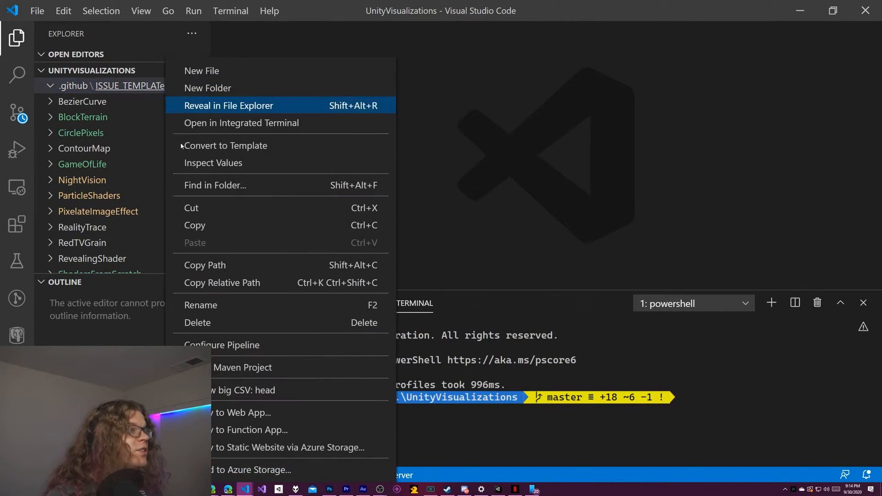
click(200, 305)
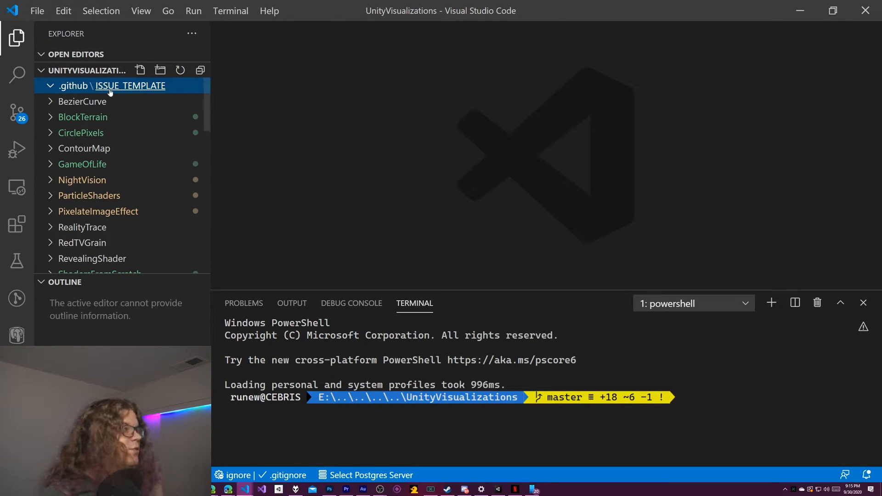
mouse_move(130, 86)
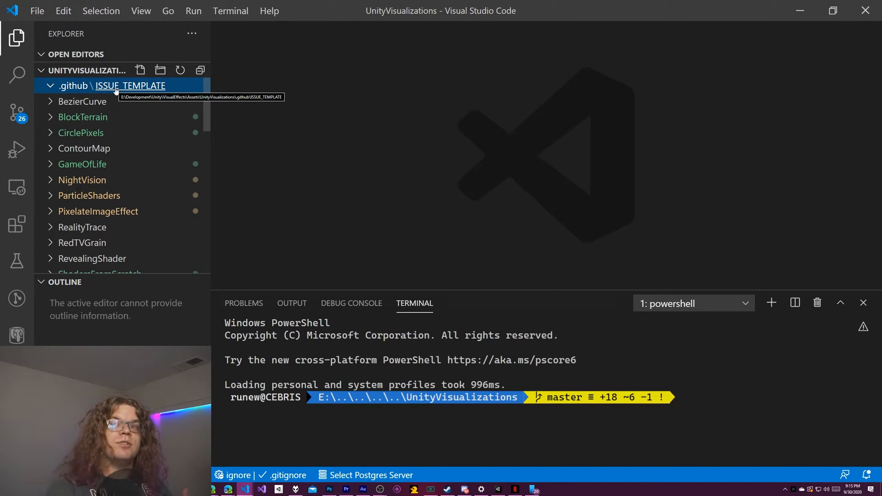
mouse_move(130, 94)
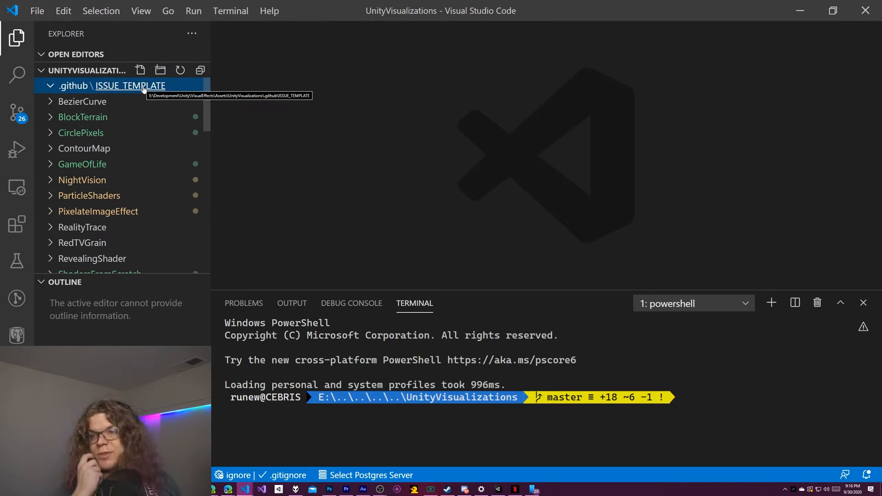
mouse_move(134, 95)
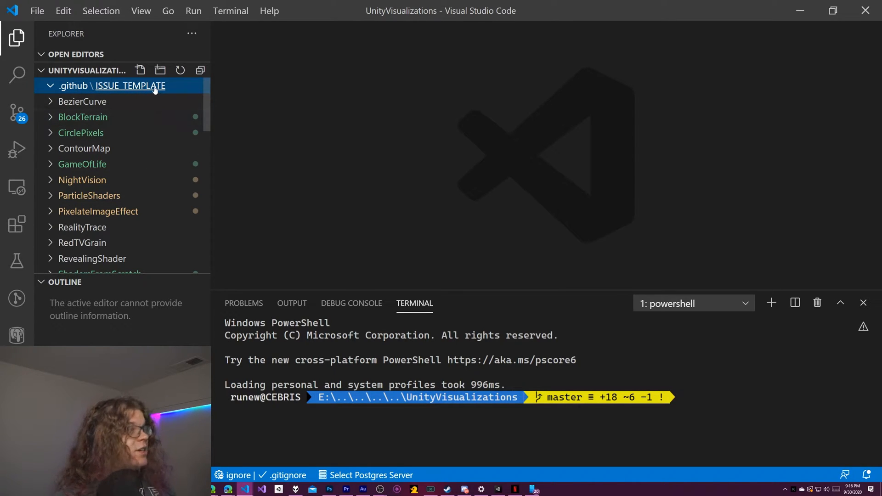
mouse_move(198, 101)
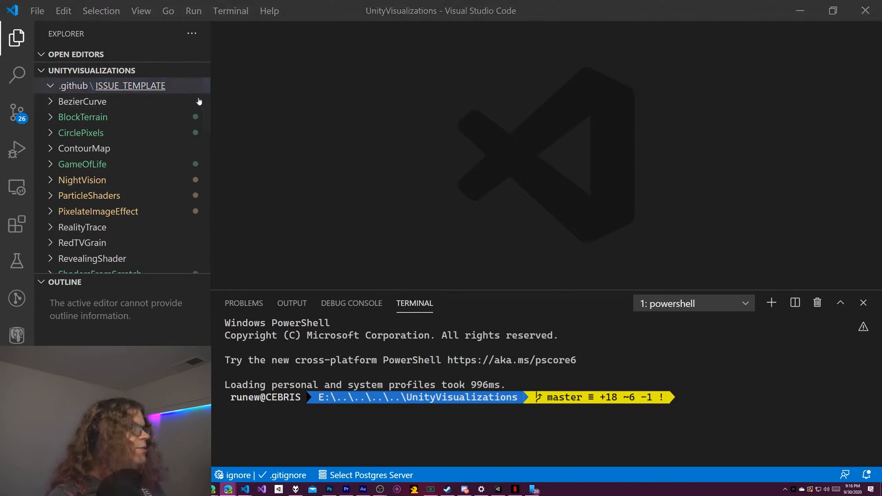
Create a config.yml file inside the ISSUE_TEMPLATE folder
click(139, 70)
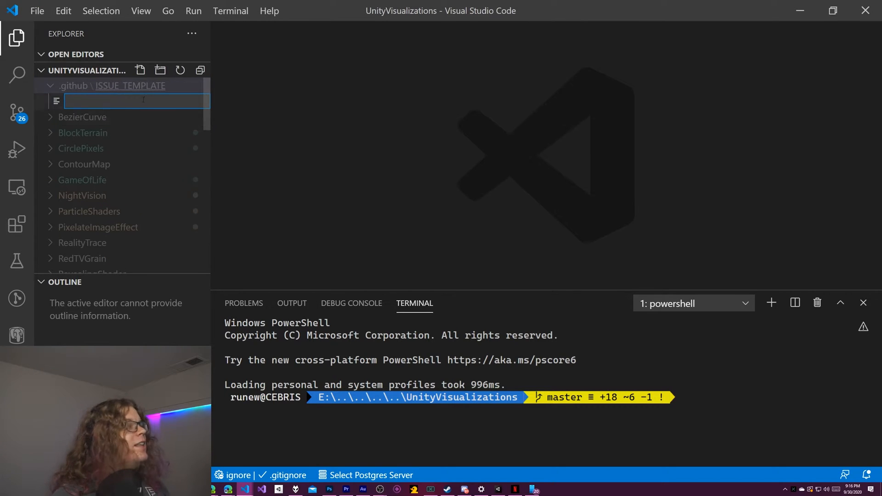
text(confi)
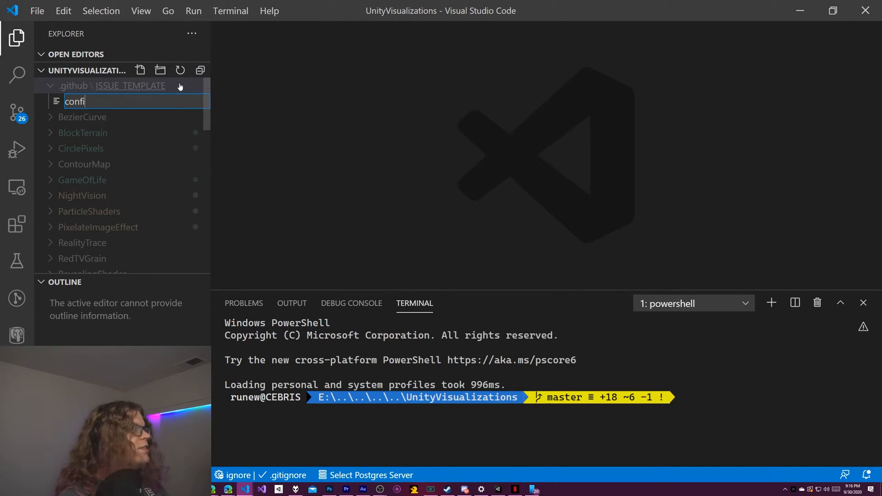
text(g.yml)
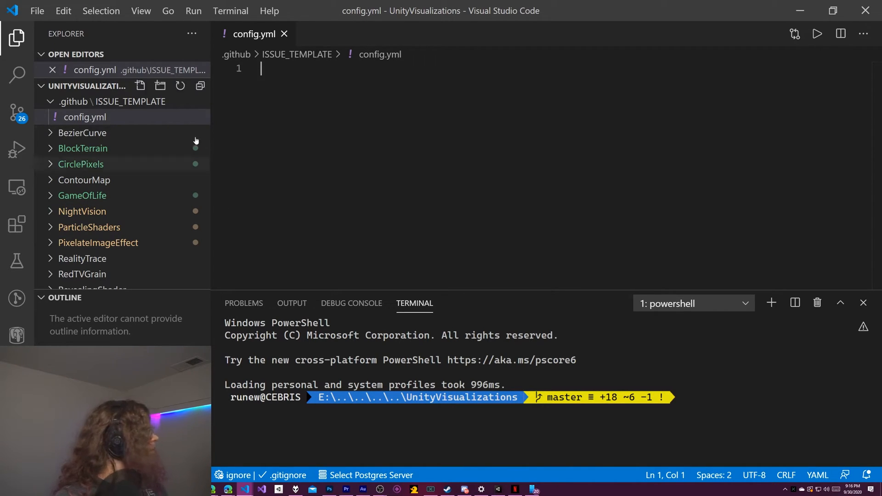
Write blank_issues_enabled: true as the first line of config.yml
text(balnk)
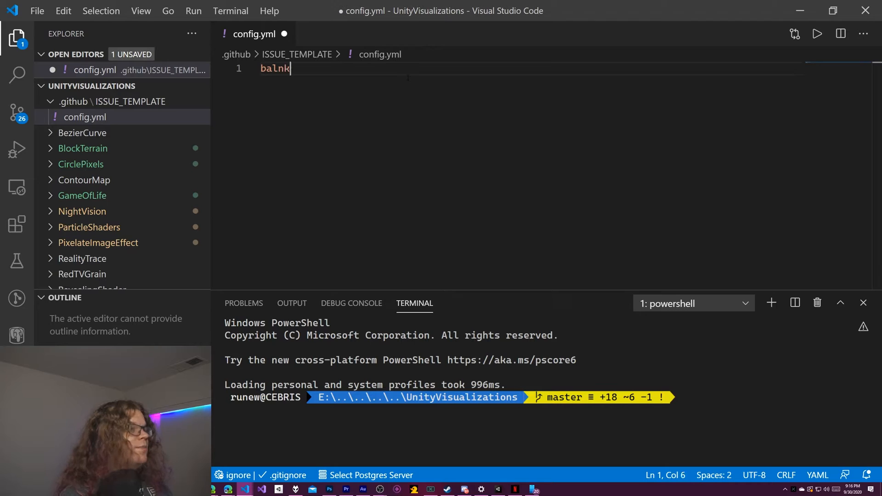
text(blank_)
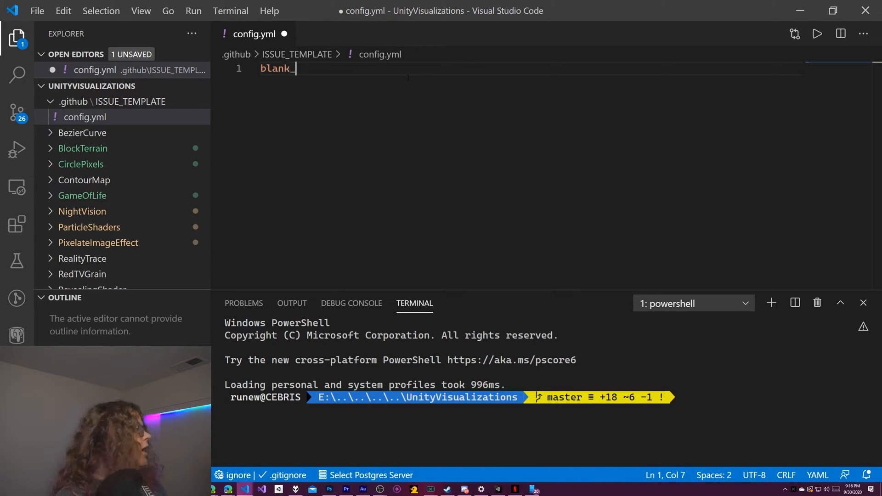
text(issues_enabled)
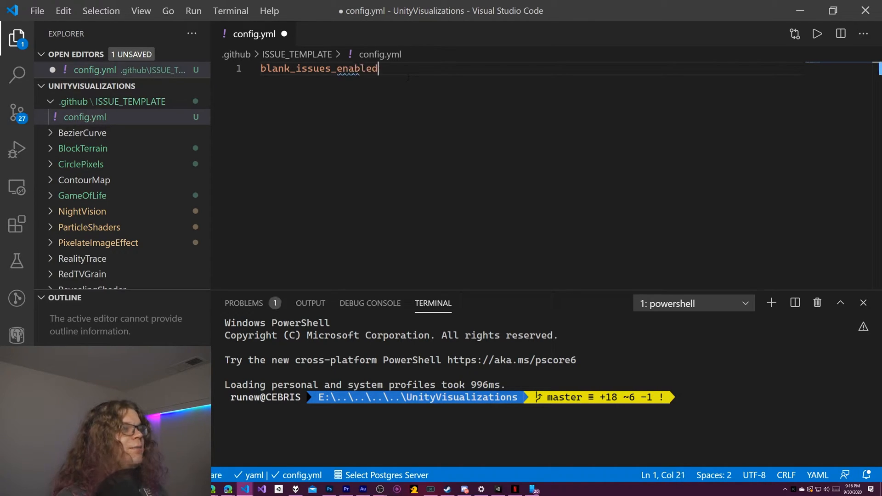
text(: true)
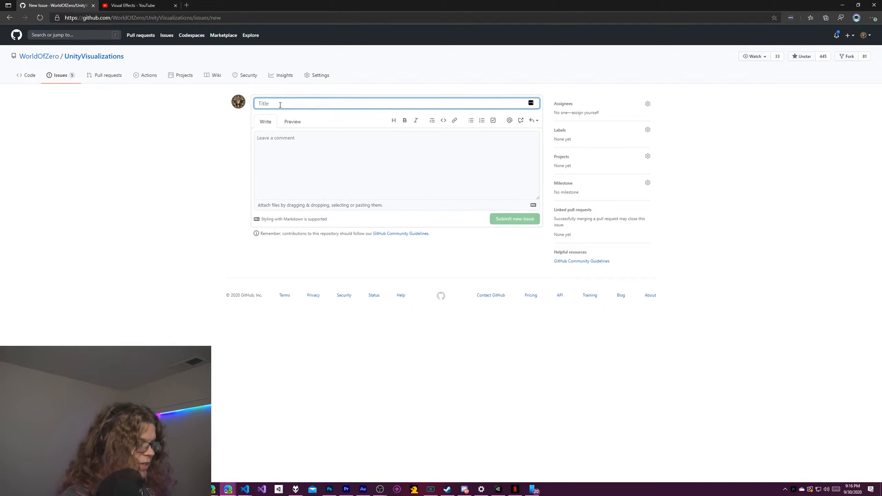
text(Test Issue)
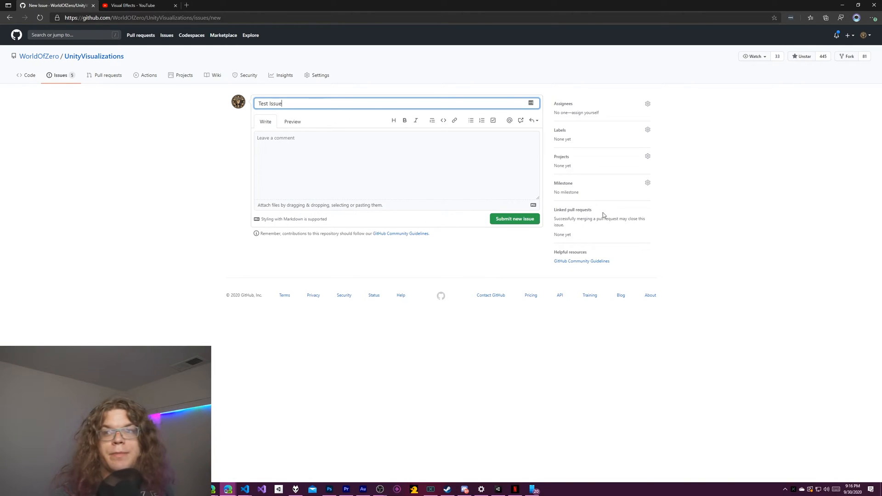
click(397, 167)
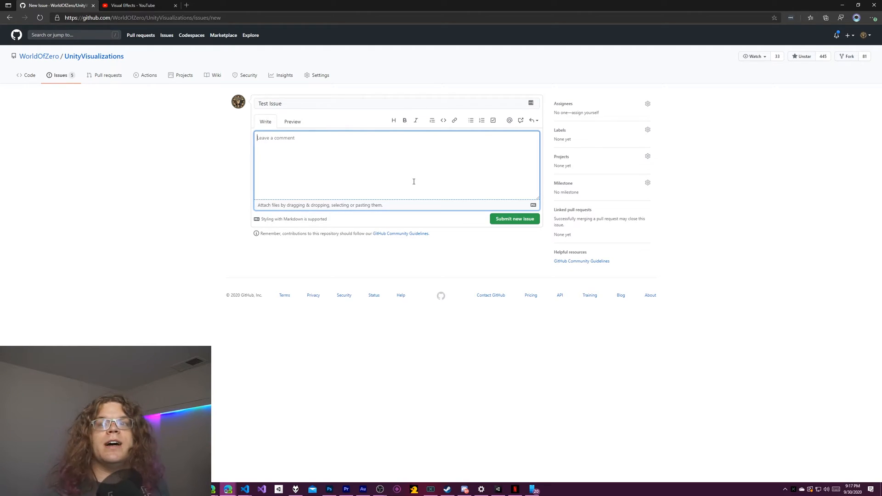
mouse_move(407, 182)
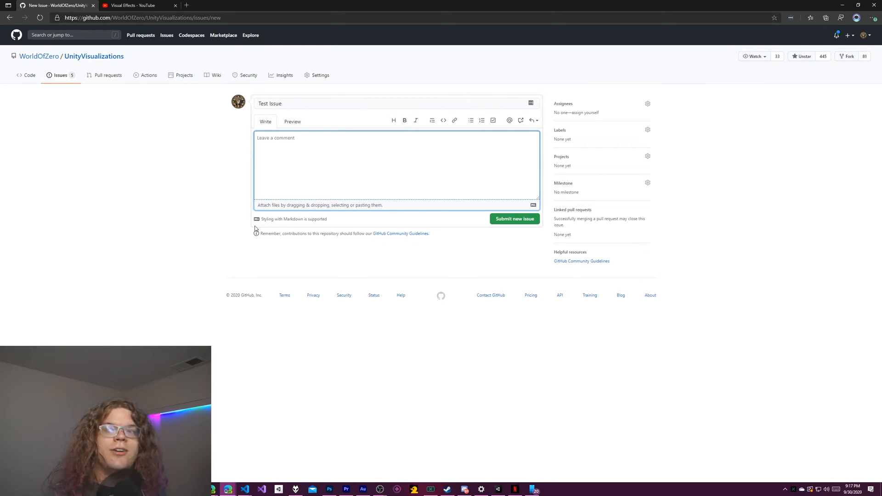
mouse_move(223, 215)
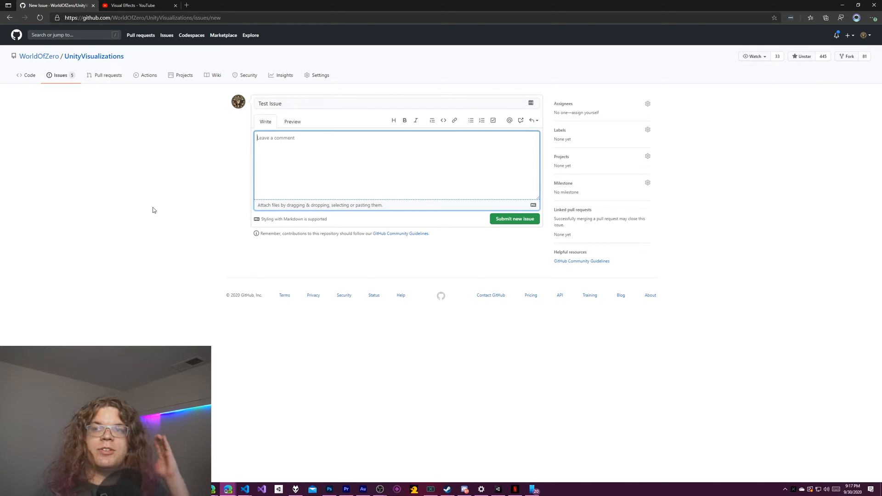
mouse_move(91, 224)
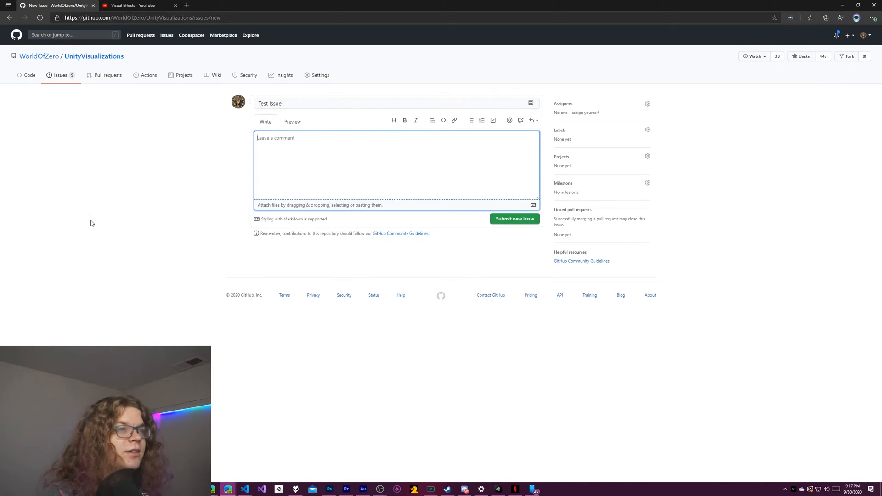
mouse_move(235, 266)
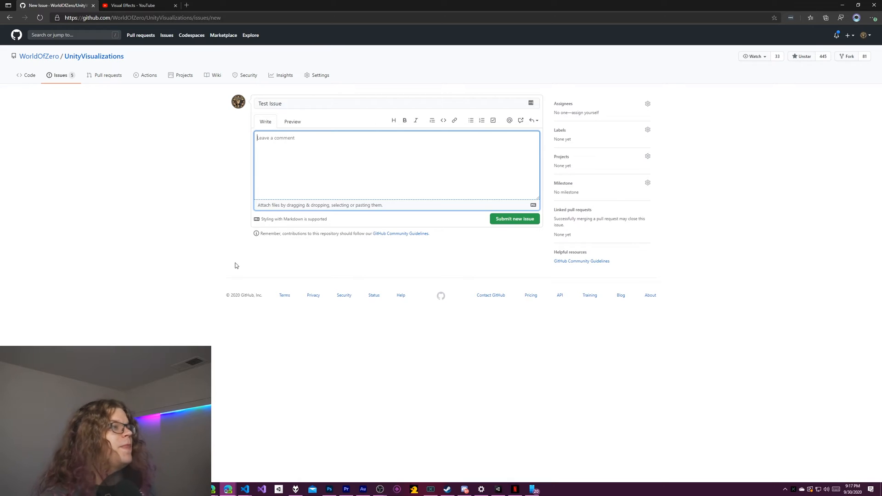
mouse_move(244, 489)
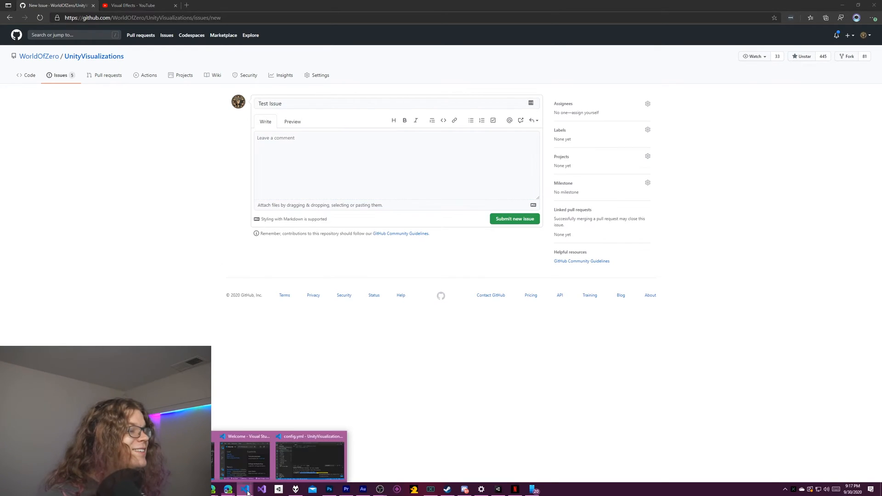
Return to config.yml and start a new line after blank_issues_enabled: true
click(309, 456)
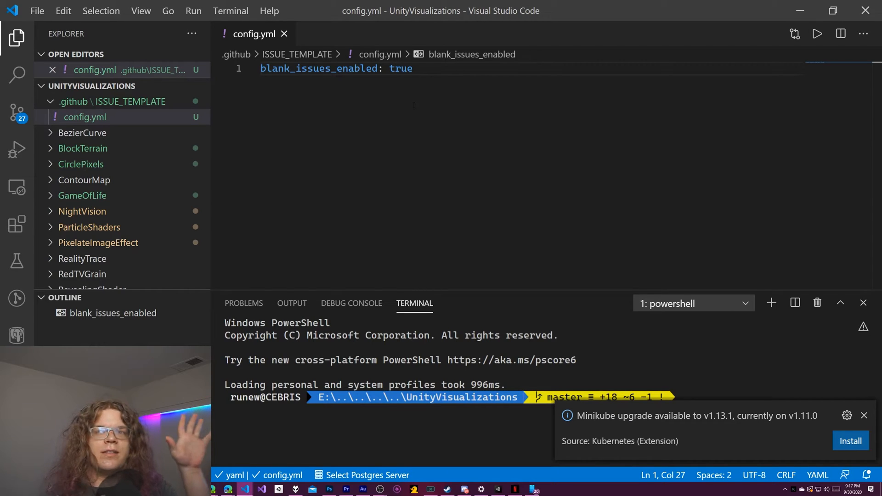
click(863, 416)
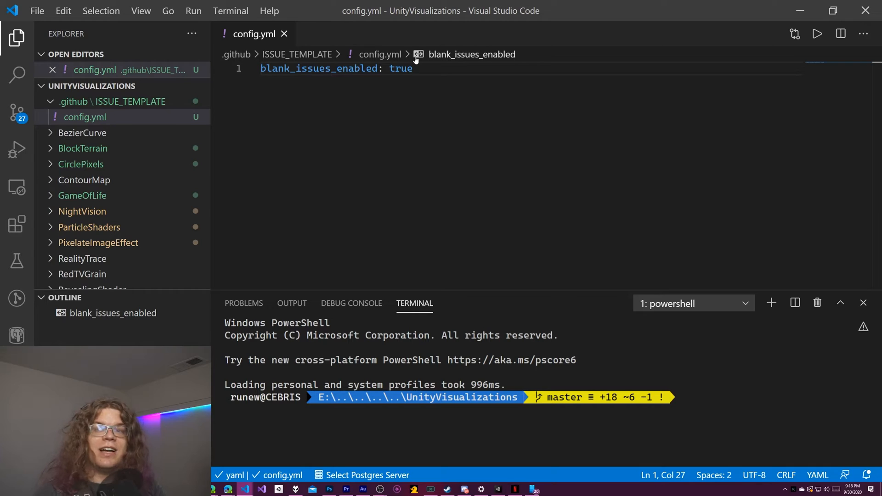
double_click(400, 68)
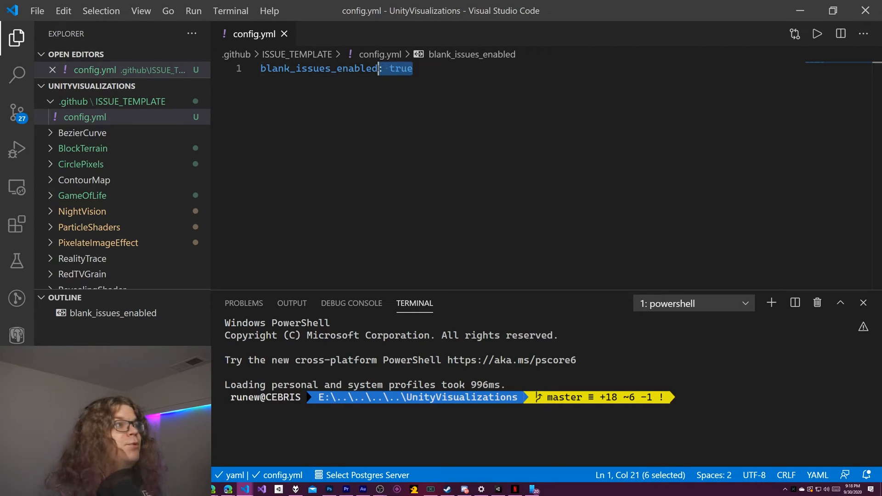
click(412, 68)
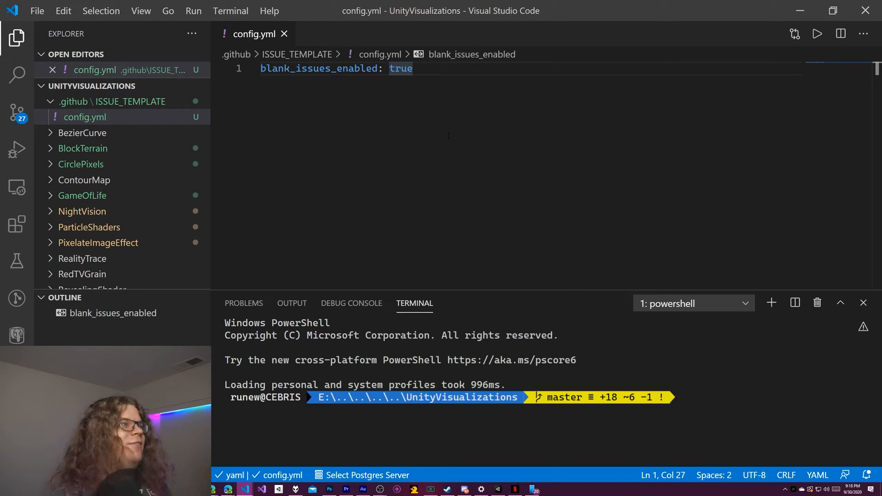
key(Enter)
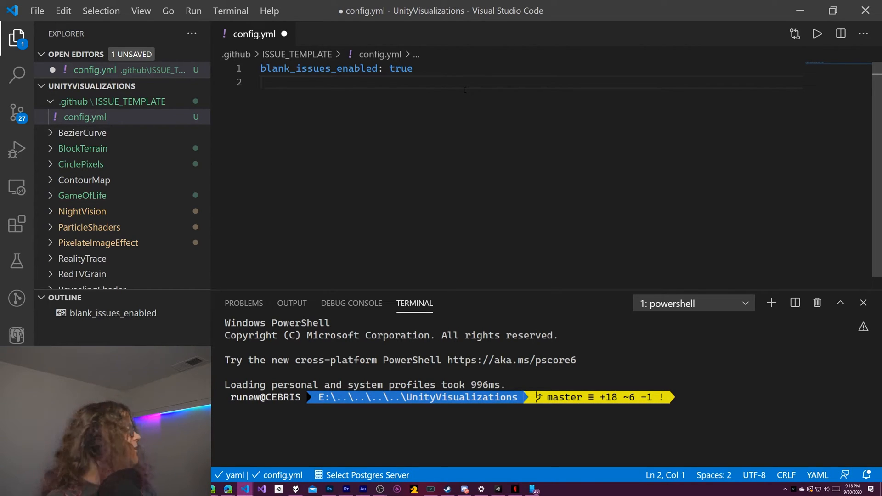
Add a contact_links entry with empty name and url keys
text(contact)
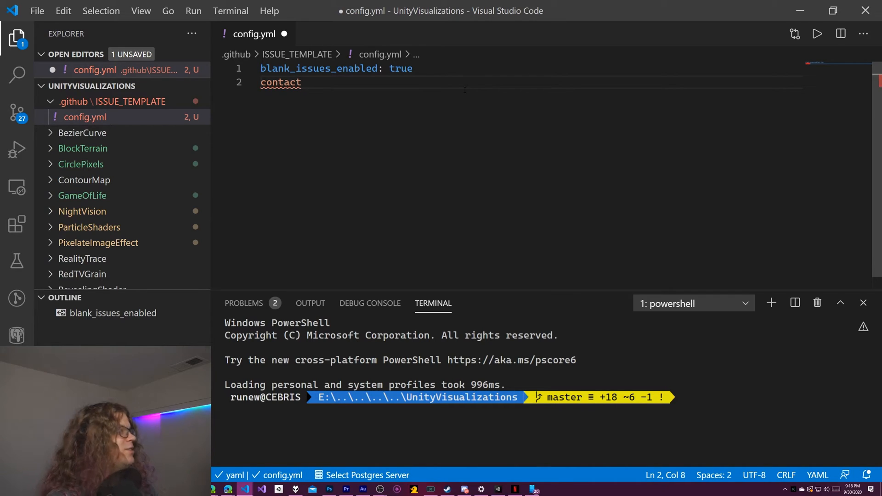
text(_links:)
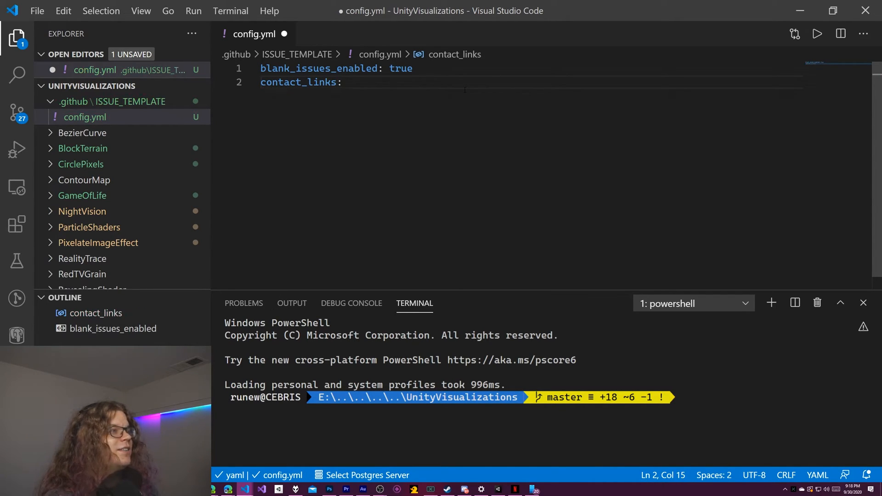
key(Return)
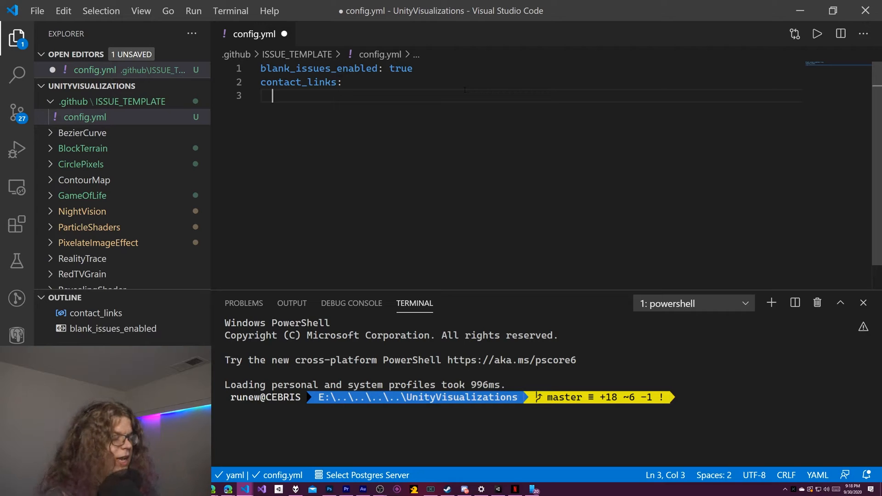
text(- name:)
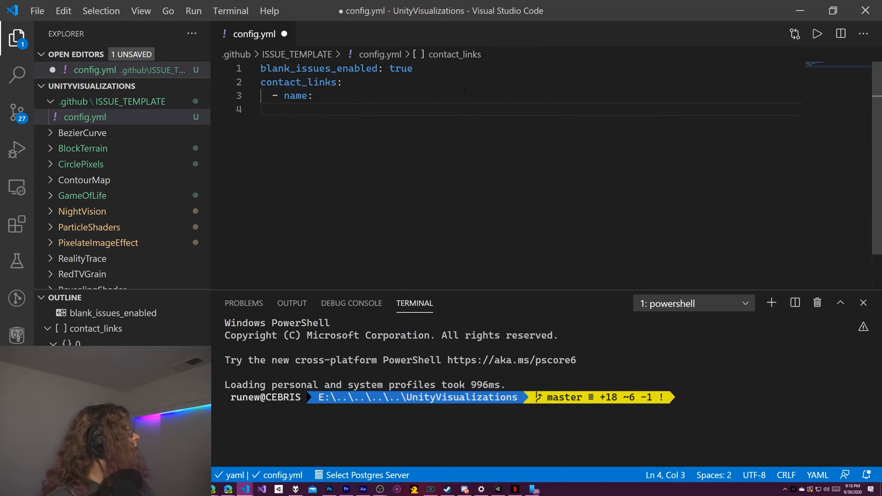
text(u)
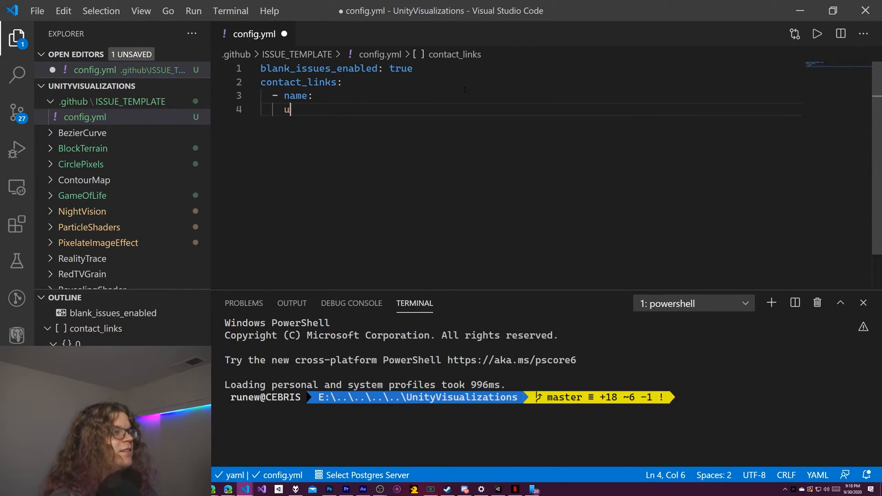
text(rl:)
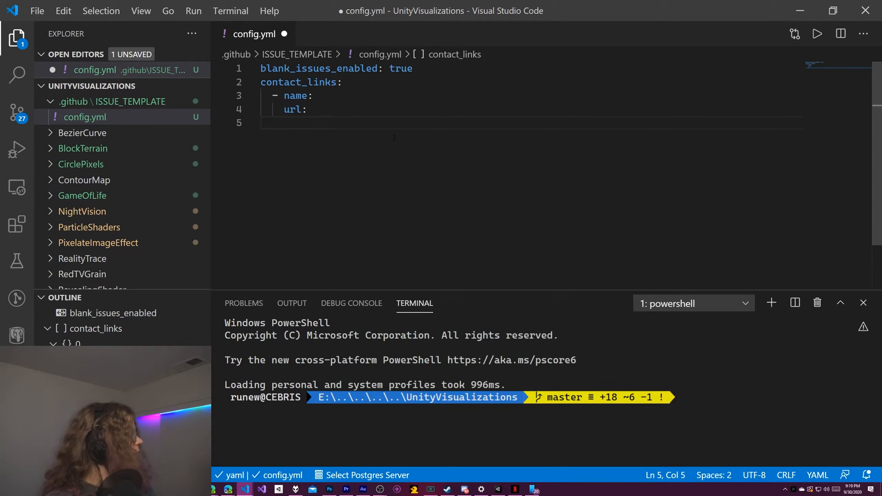
Add an empty about key, then return to fill the name field
text(about)
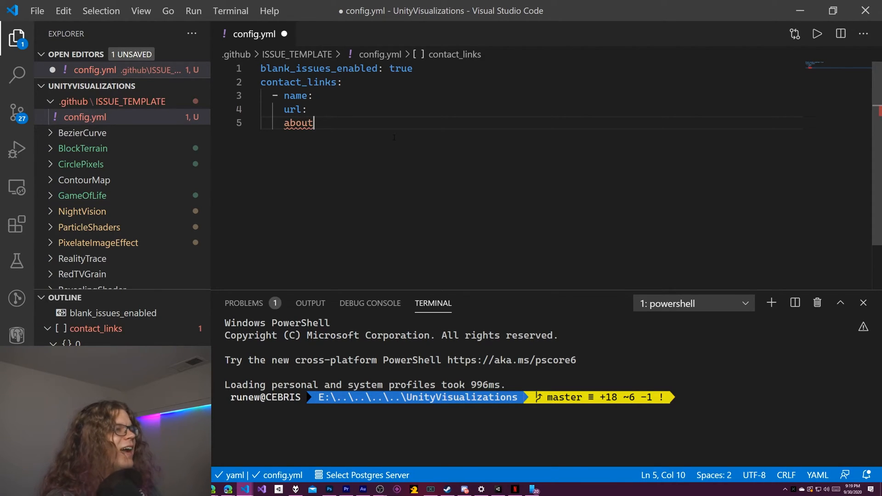
text(:)
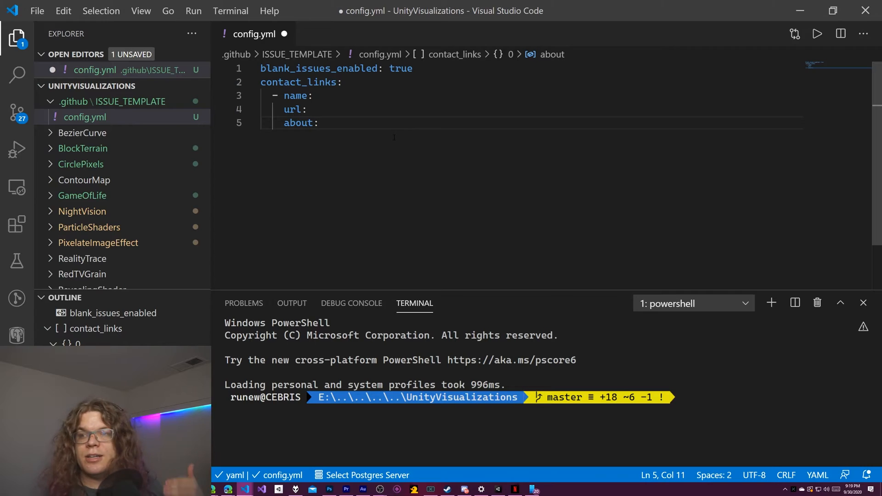
click(313, 94)
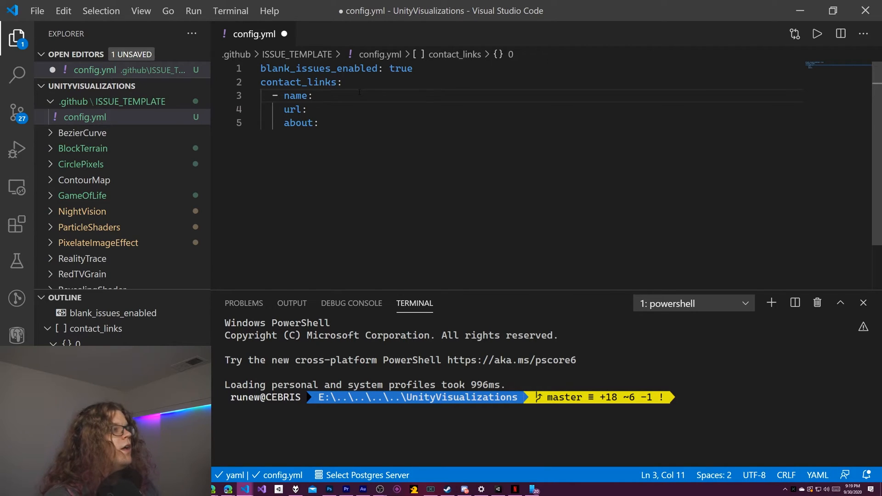
Fill the link name 'Visual Effects Videos' and the YouTube playlist URL
text(Visual E)
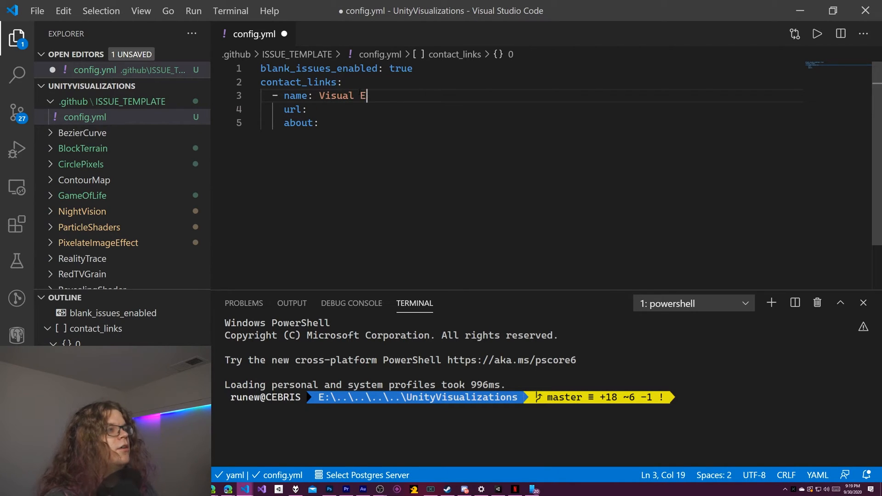
text(ffects Videos)
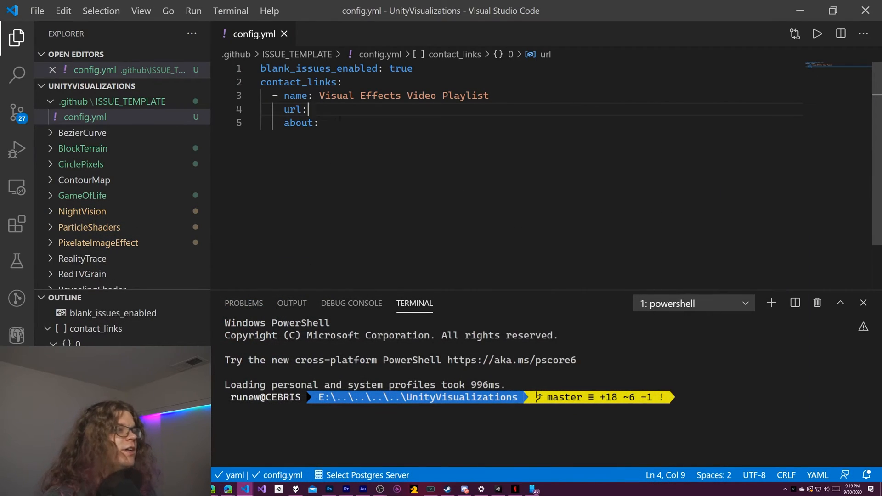
text(https://www.youtube.com/playlist?list=PLEwYhelKHmig6ttzH0nRL3OOQsGLtVrtX)
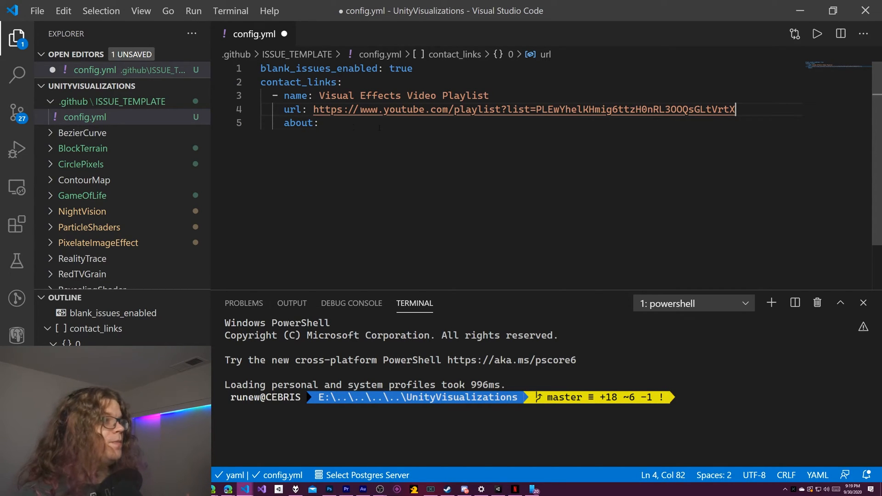
Set about to 'View the Visual Effects examples playlist on YouTube'
click(318, 122)
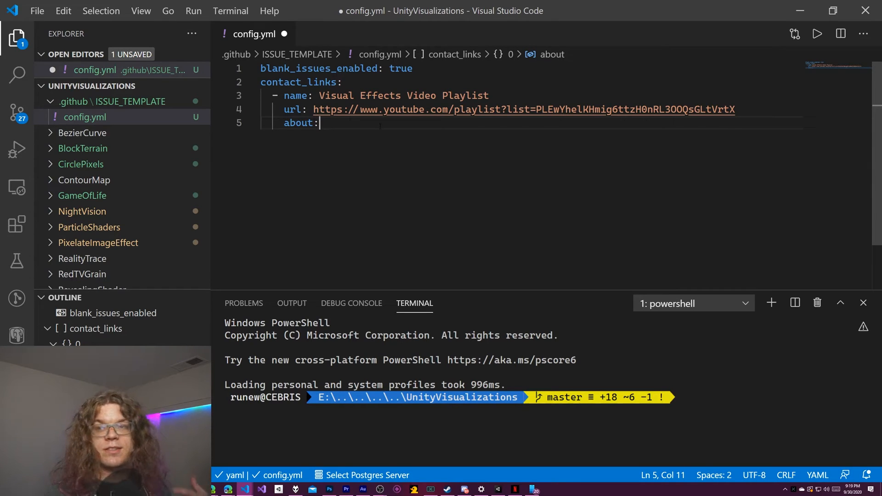
text(View)
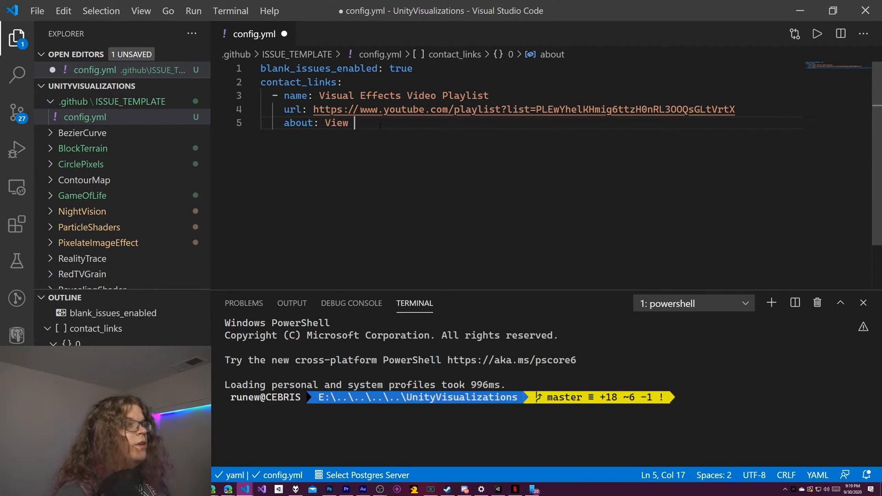
text(the Visual E)
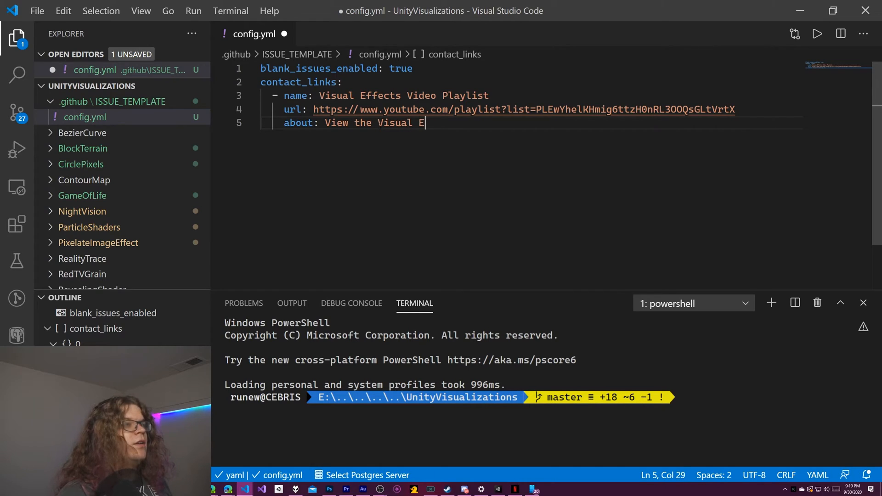
text(ffects ex)
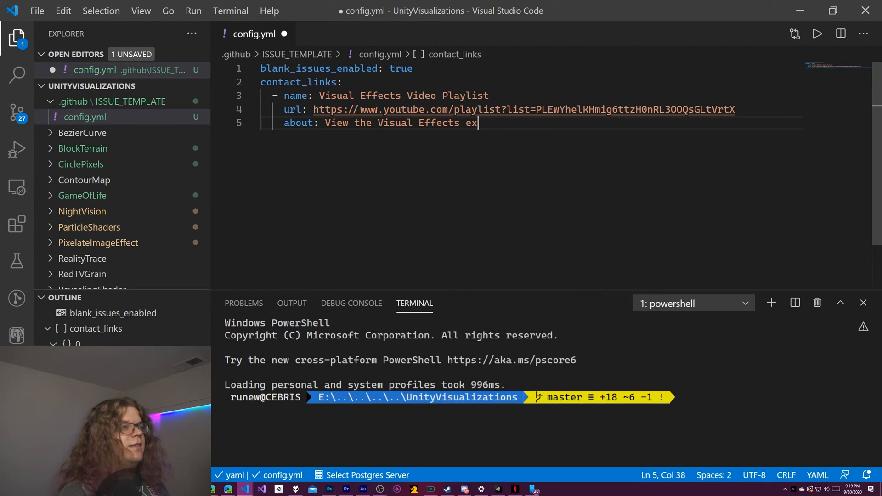
text(amples playlist)
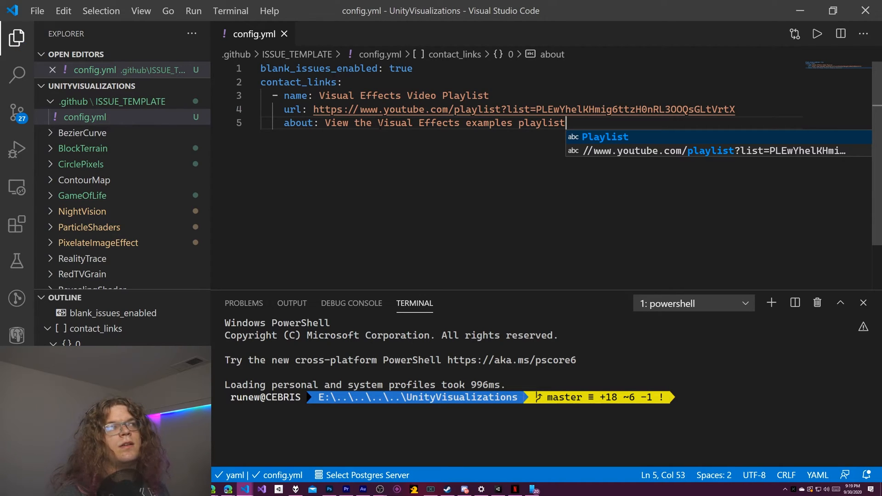
text(on Yo)
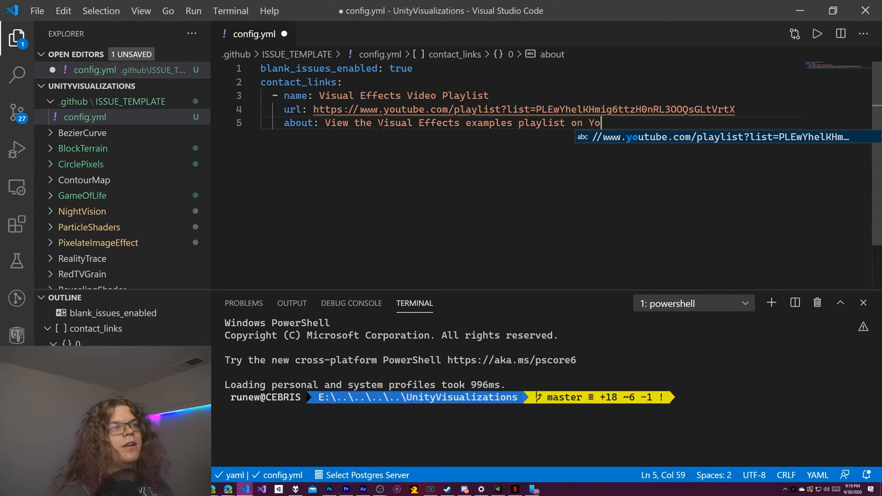
text(uTube)
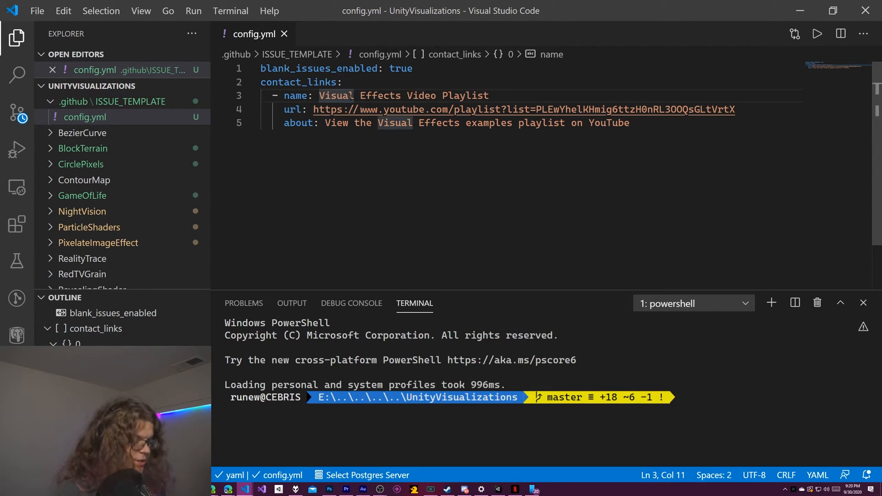
Insert a movie camera emoji from the emoji picker before the link name
text(movie)
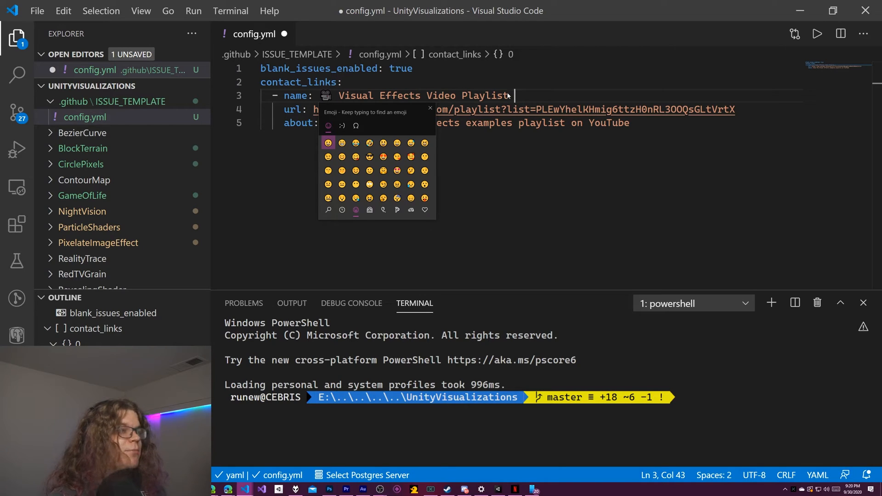
mouse_move(430, 107)
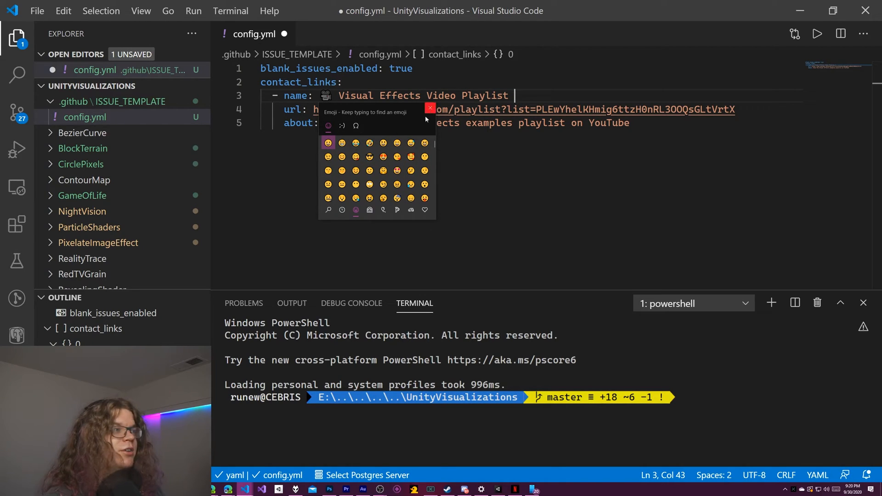
click(342, 125)
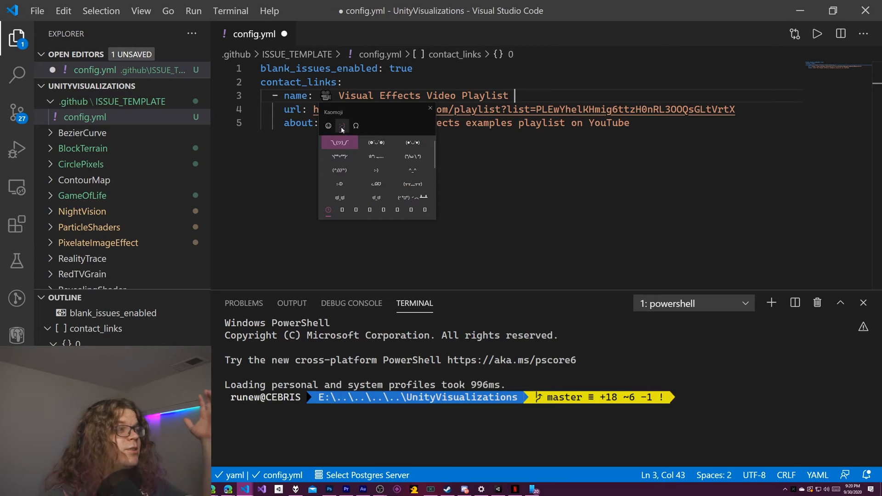
mouse_move(430, 108)
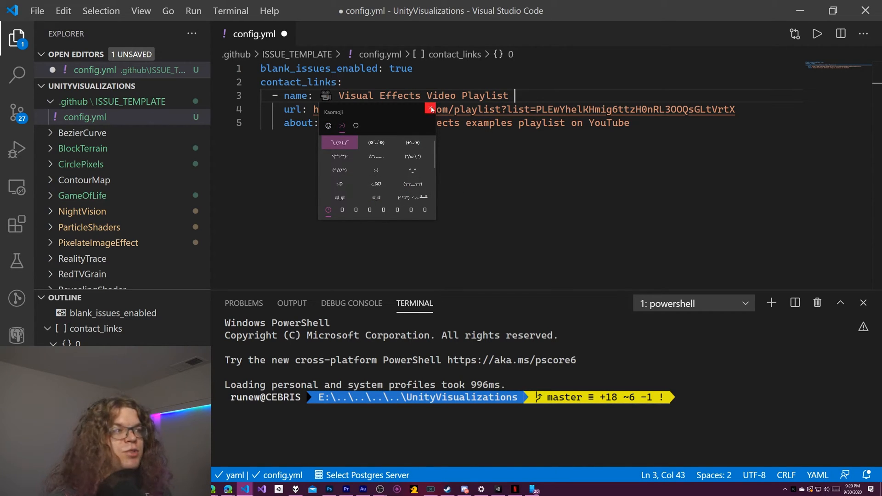
key(Escape)
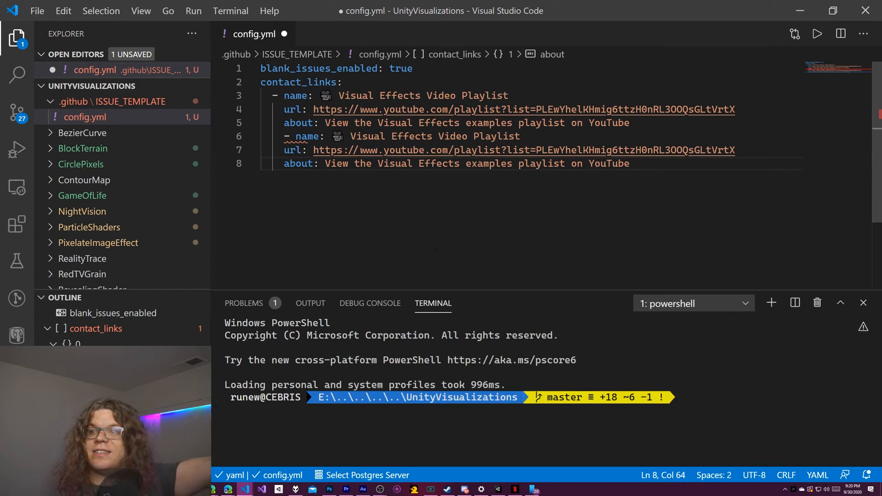
Clean up the duplicate contact link, keeping one emoji-labelled playlist entry
click(287, 136)
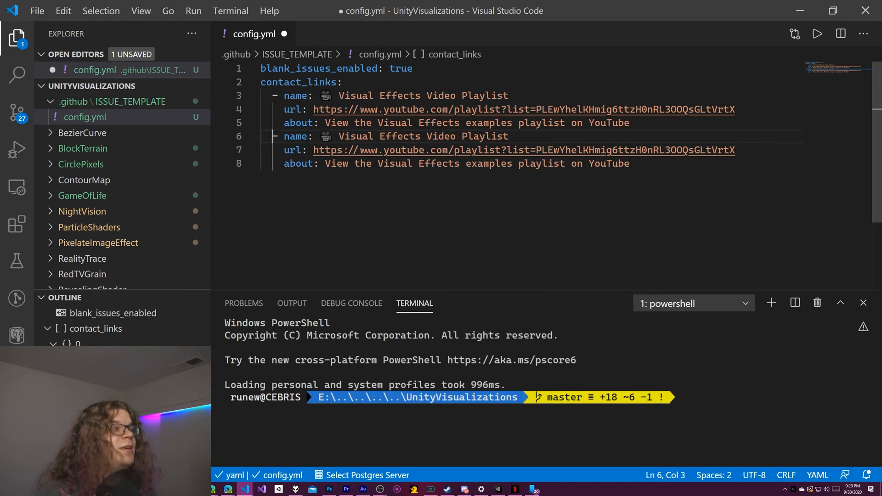
click(261, 150)
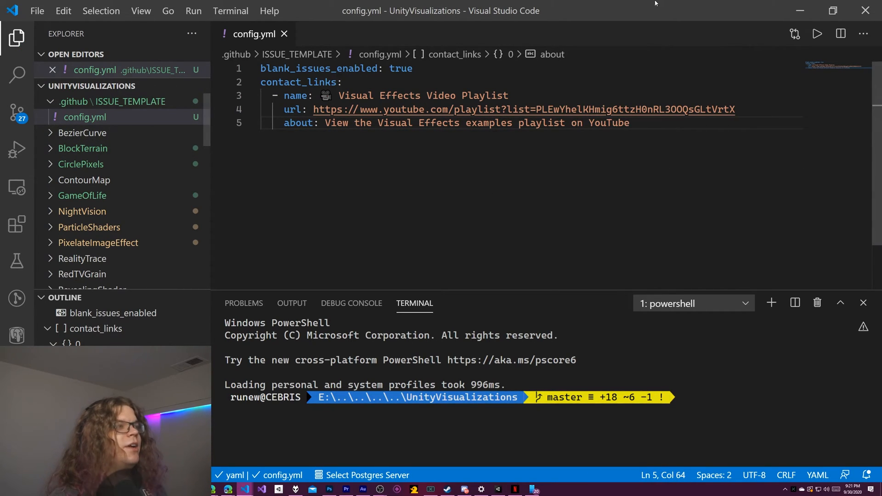
mouse_move(678, 164)
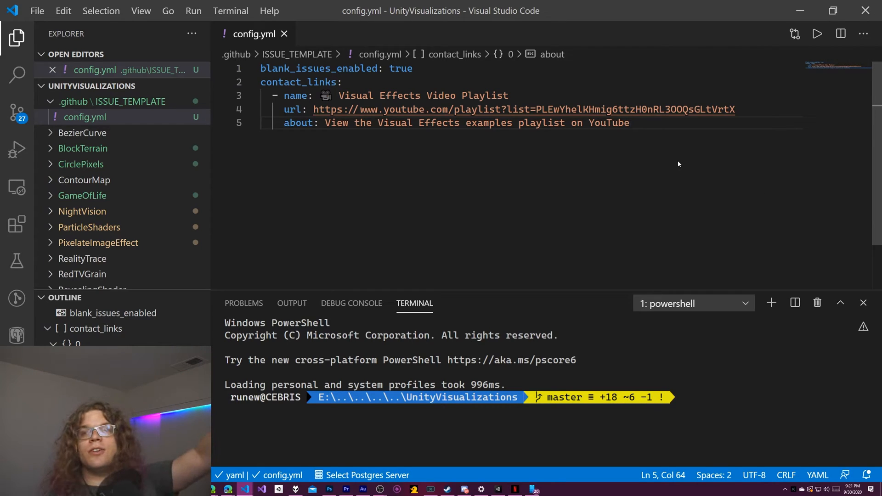
mouse_move(587, 155)
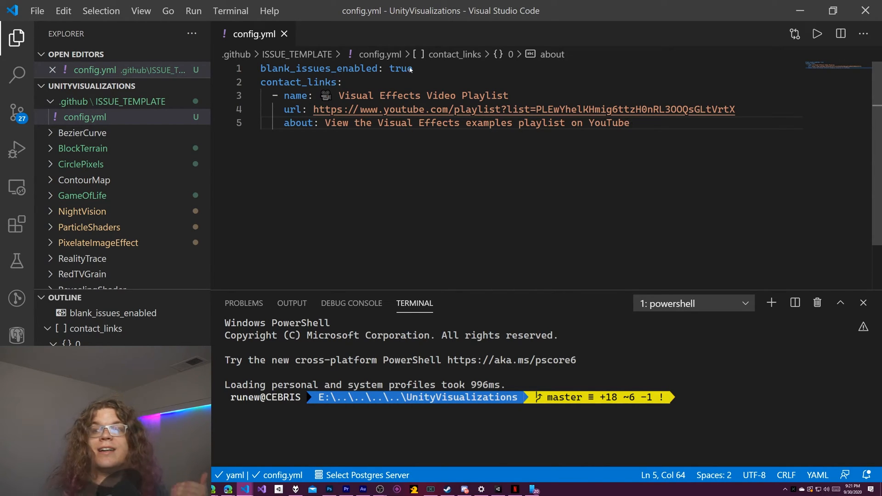
mouse_move(651, 119)
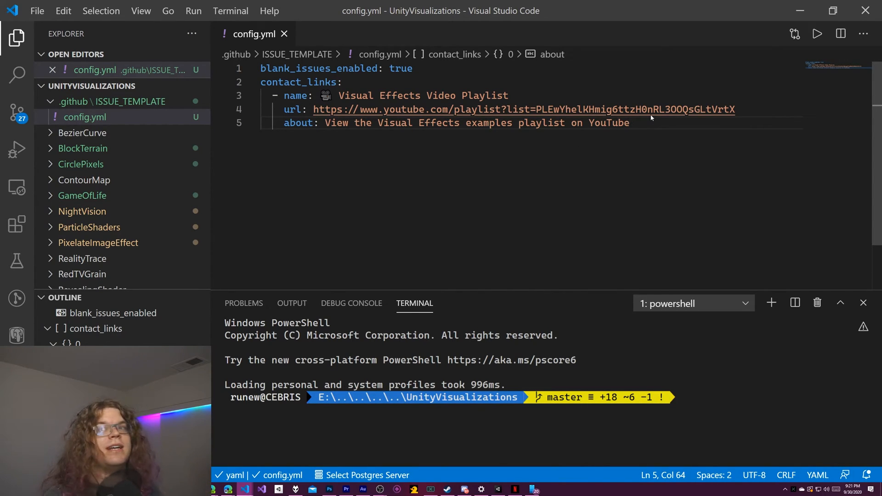
mouse_move(612, 79)
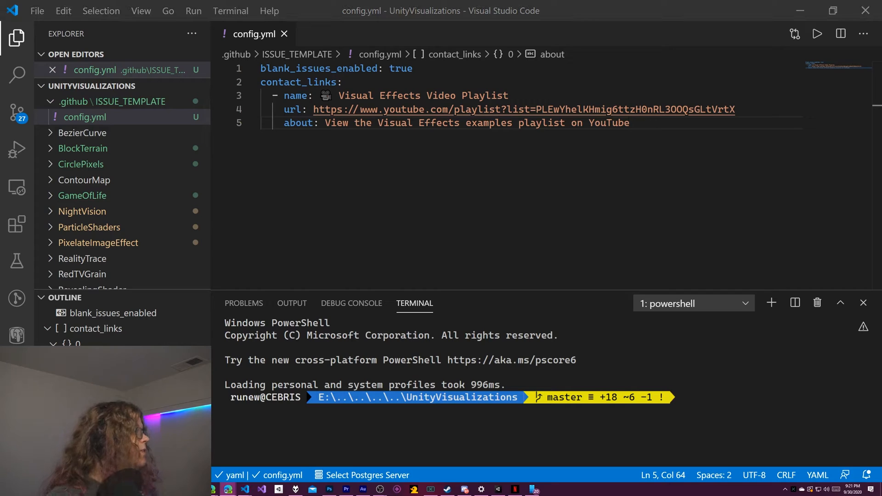
Create video-request.md in the ISSUE_TEMPLATE folder
right_click(85, 117)
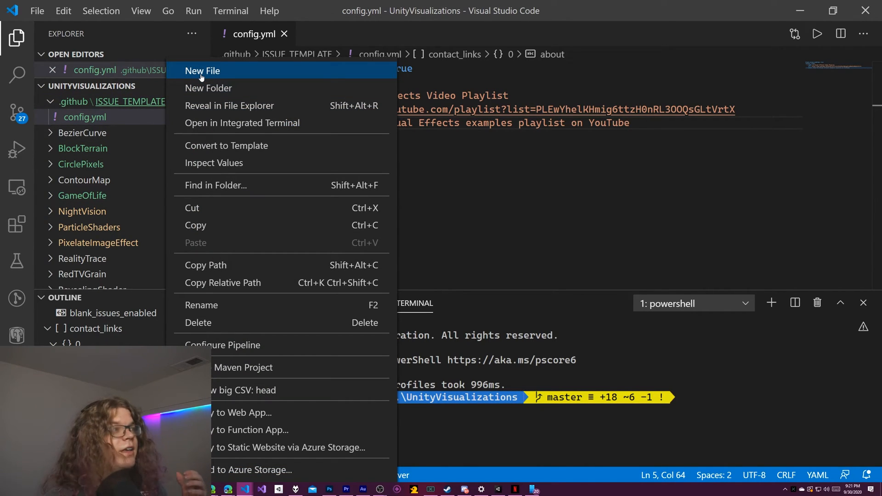
click(202, 71)
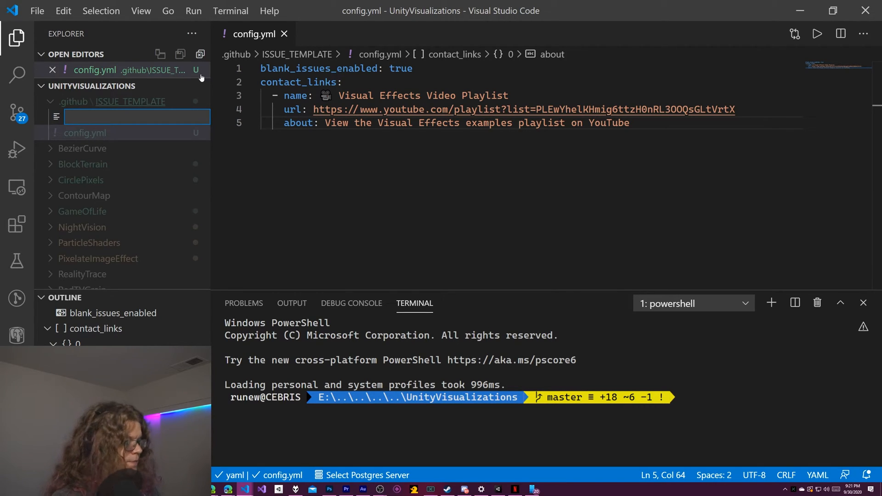
text(video-request.md)
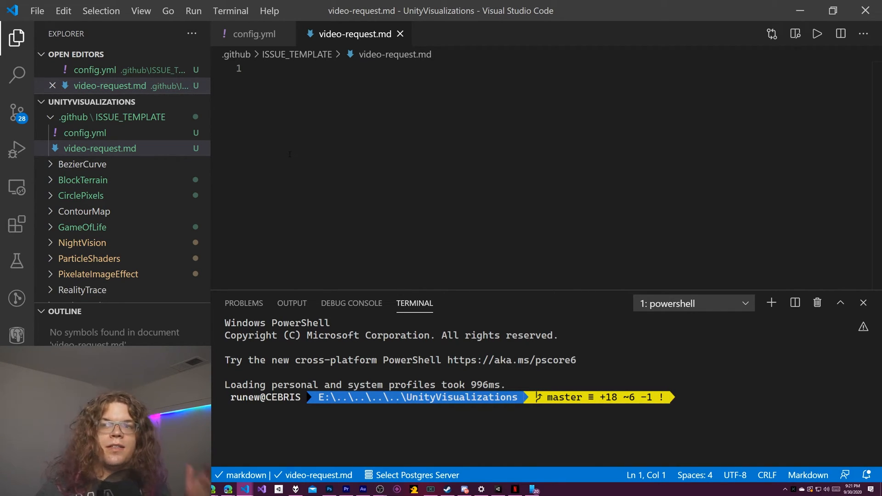
mouse_move(214, 137)
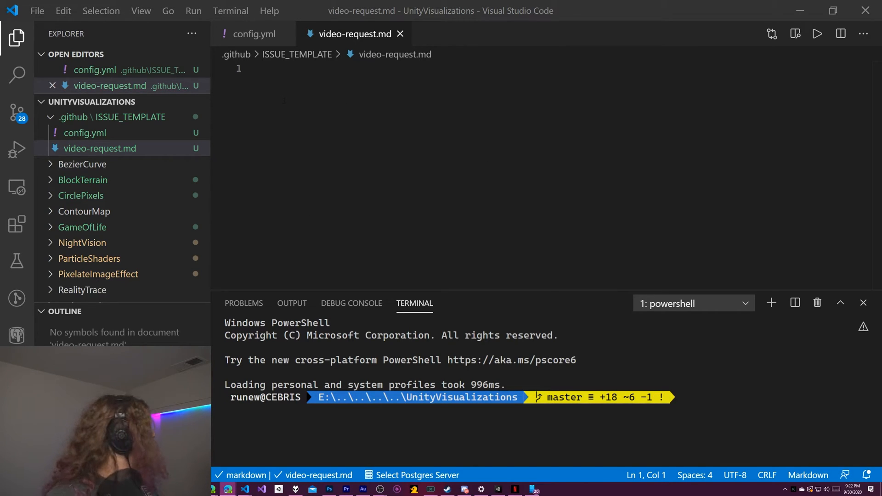
Write the two --- delimiter lines of an empty front matter block
text(--)
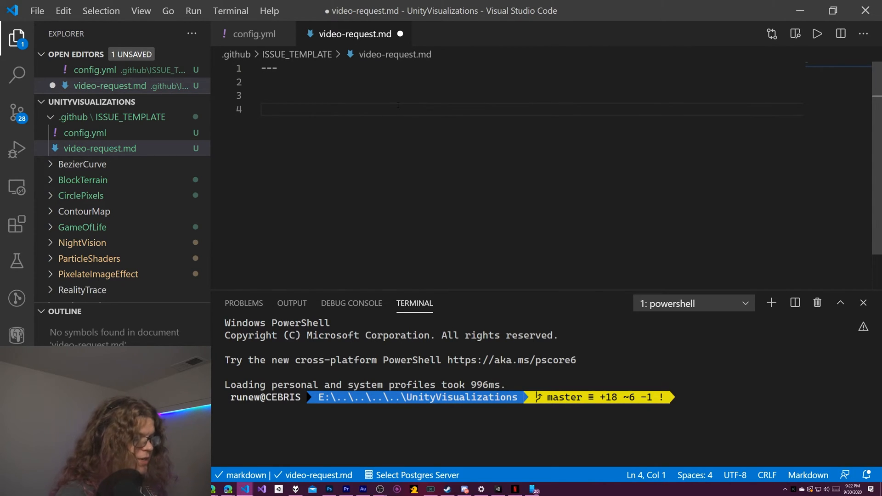
text(---)
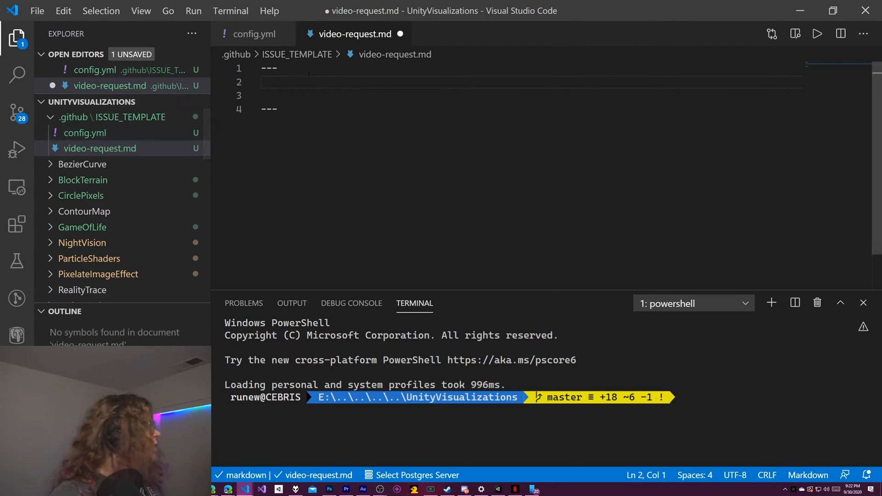
Add name, about, title, labels and assignees: '' keys to the front matter
text(name:)
click(529, 96)
text(about:)
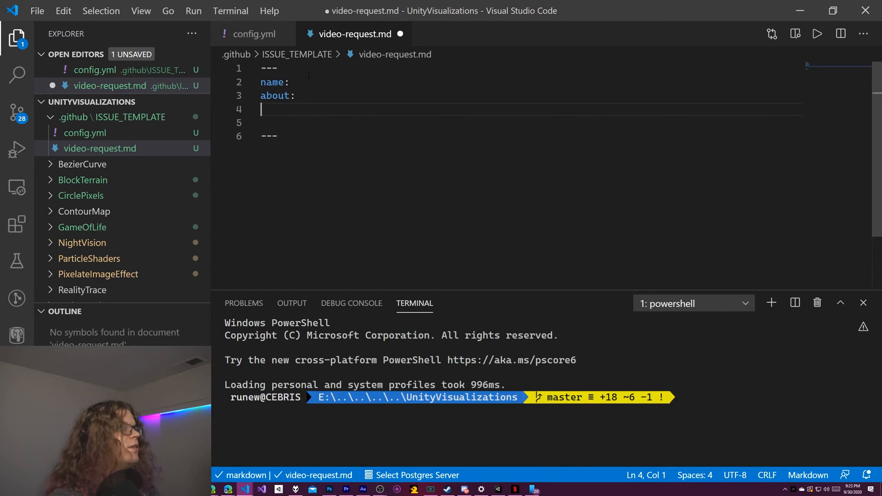
text(title:)
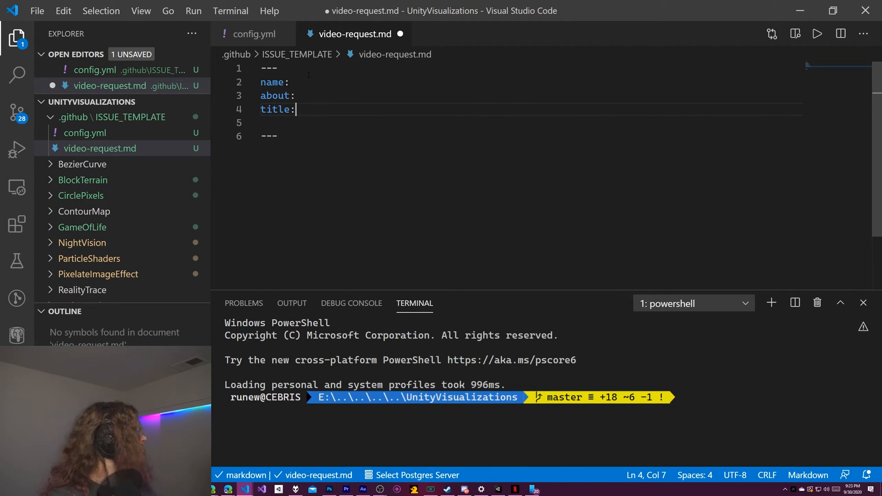
text(labels:)
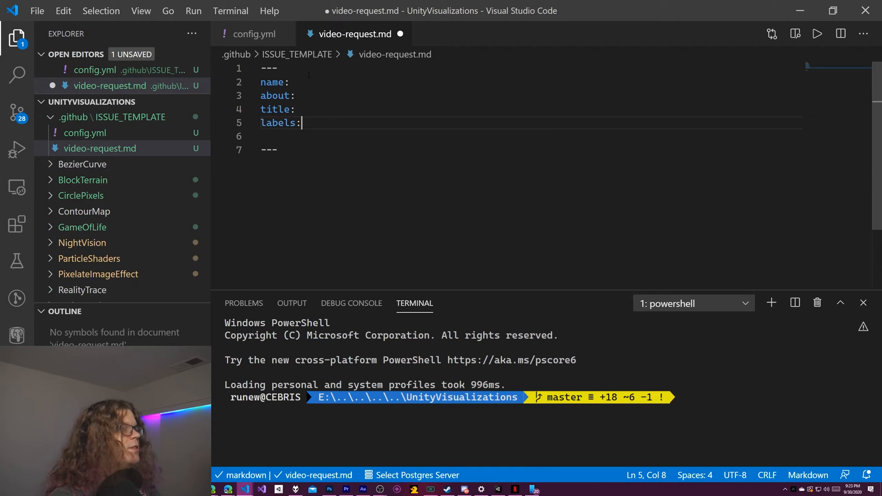
text(assigne)
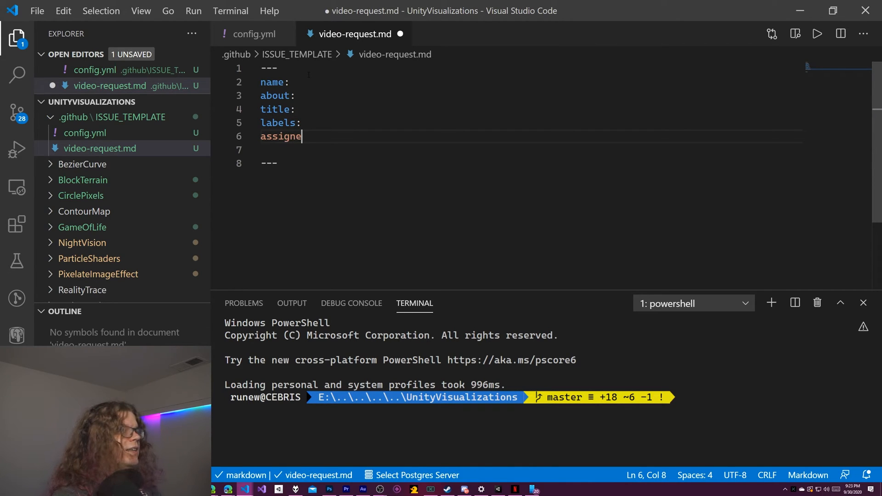
key(Backspace)
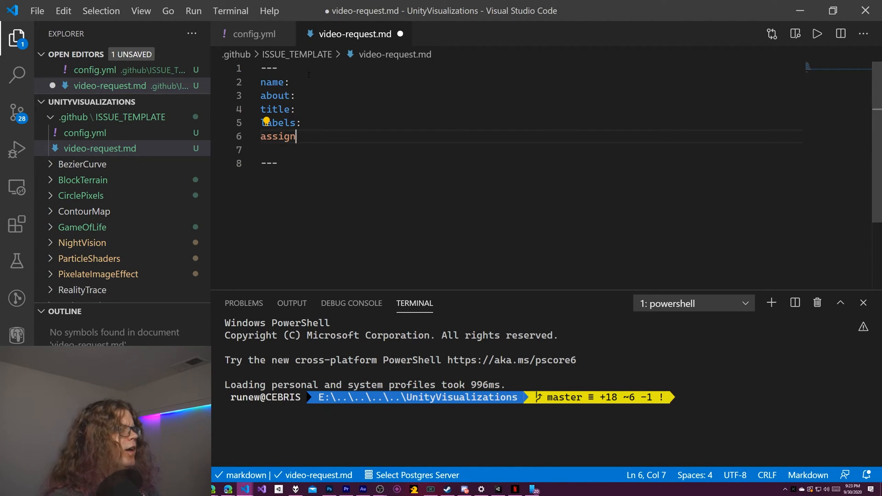
text(ees:)
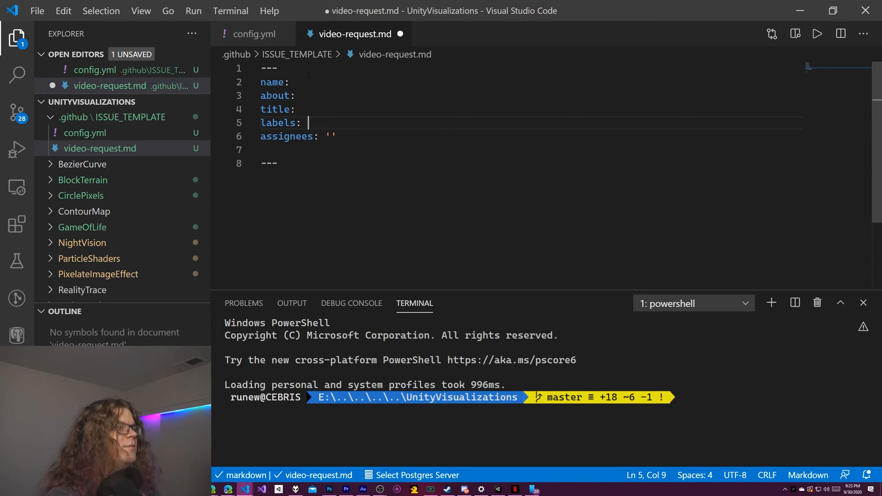
text('')
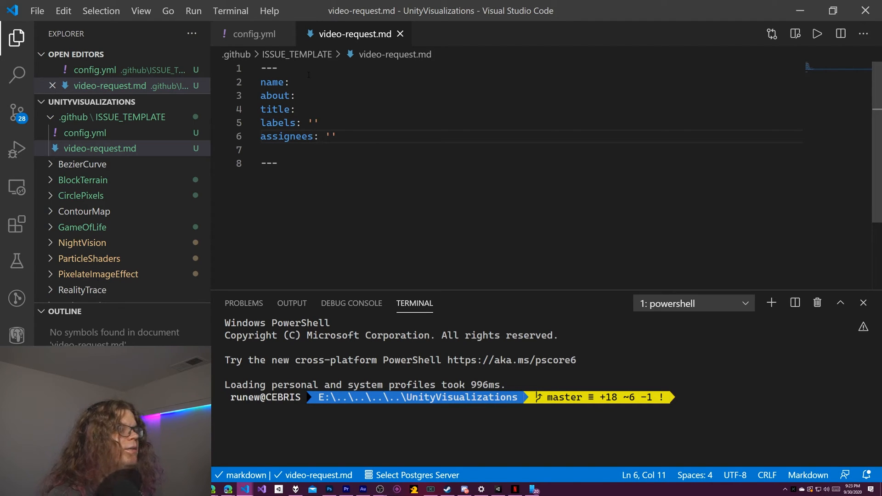
Give title an empty quoted value, save, and return to the GitHub page
click(295, 109)
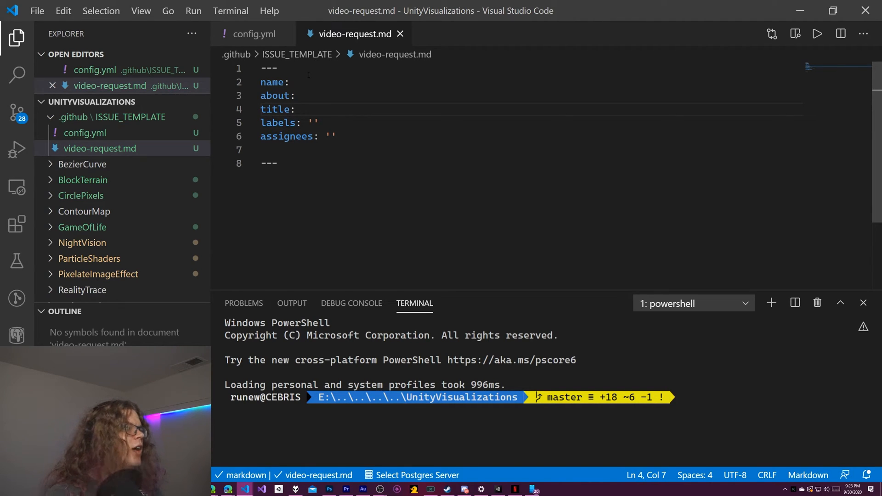
click(295, 95)
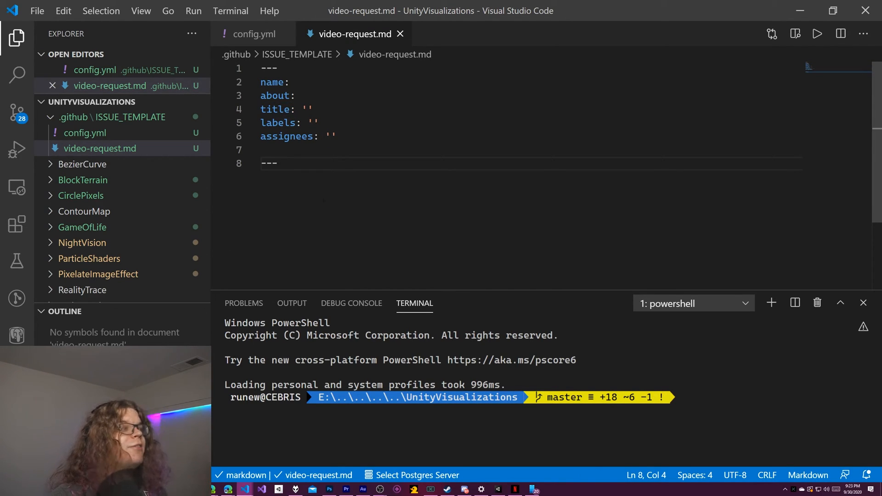
key(Enter)
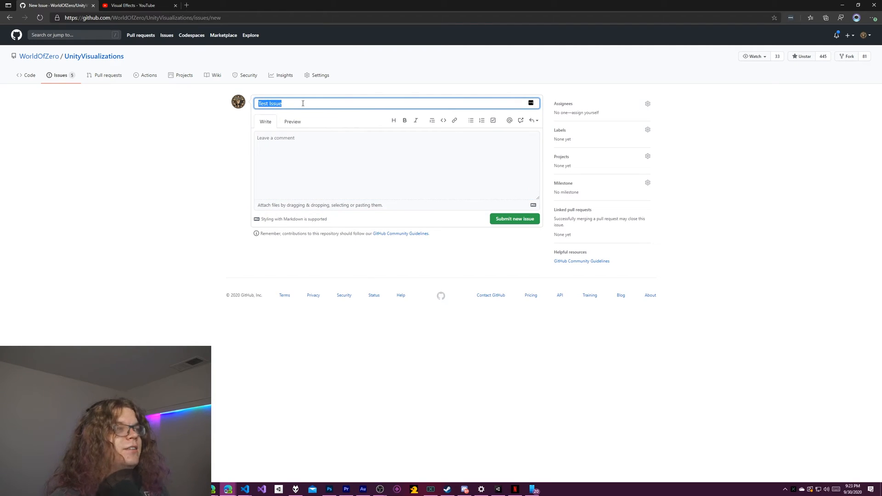
mouse_move(350, 112)
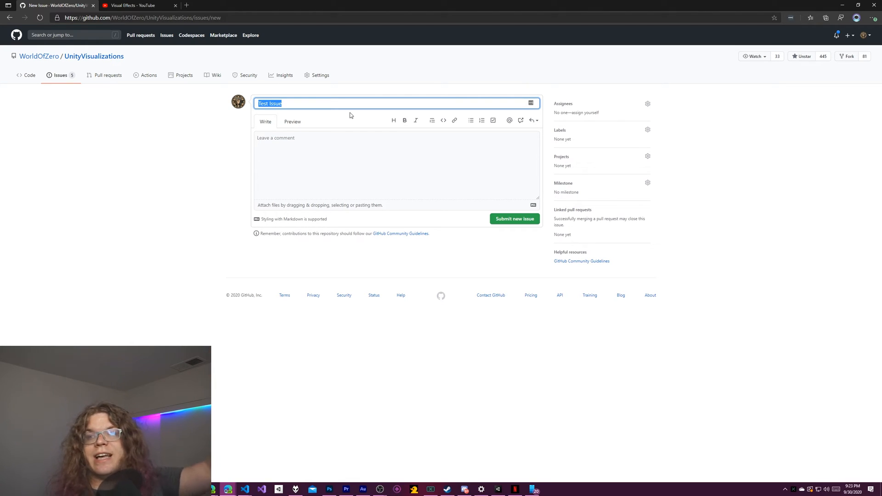
Draft a new GitHub issue titled 'Test Issue' with the comment left empty
click(397, 163)
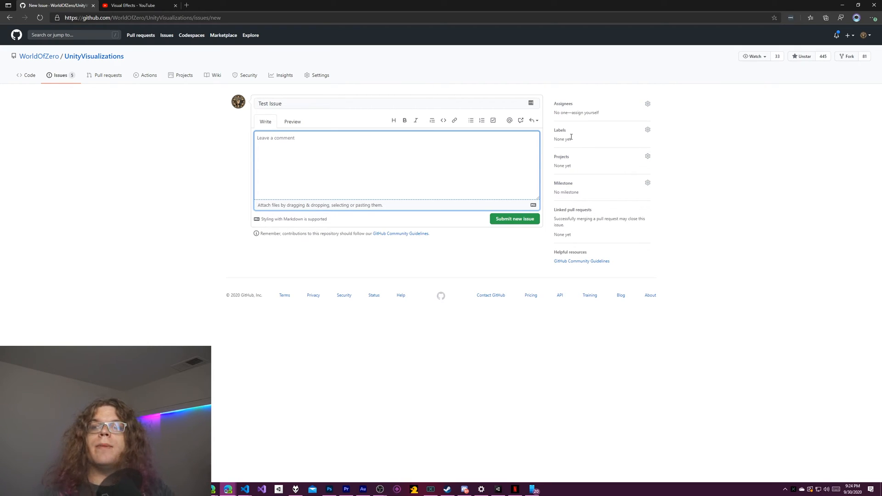
mouse_move(612, 147)
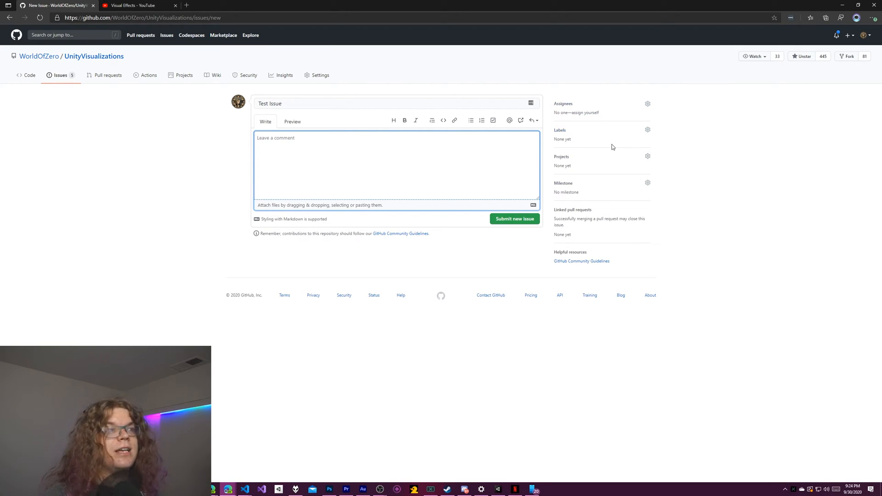
mouse_move(540, 222)
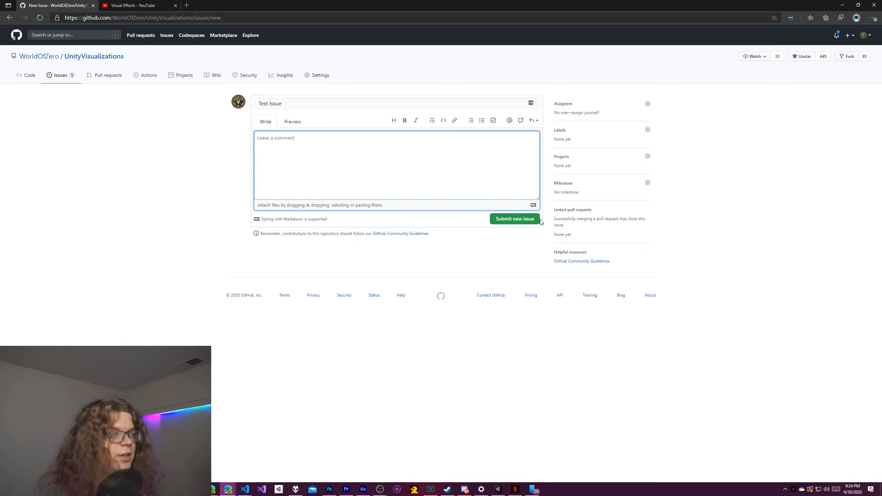
mouse_move(244, 489)
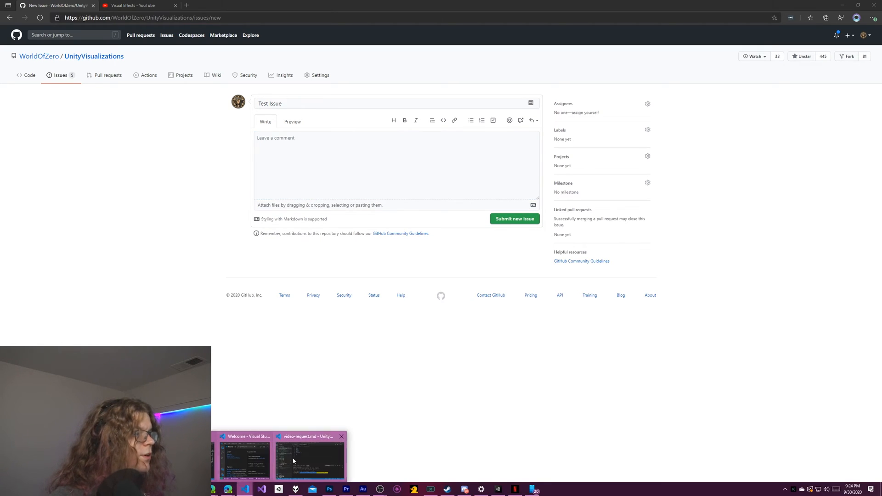
Add the body prompt 'Please describe the video.' to video-request.md
click(309, 458)
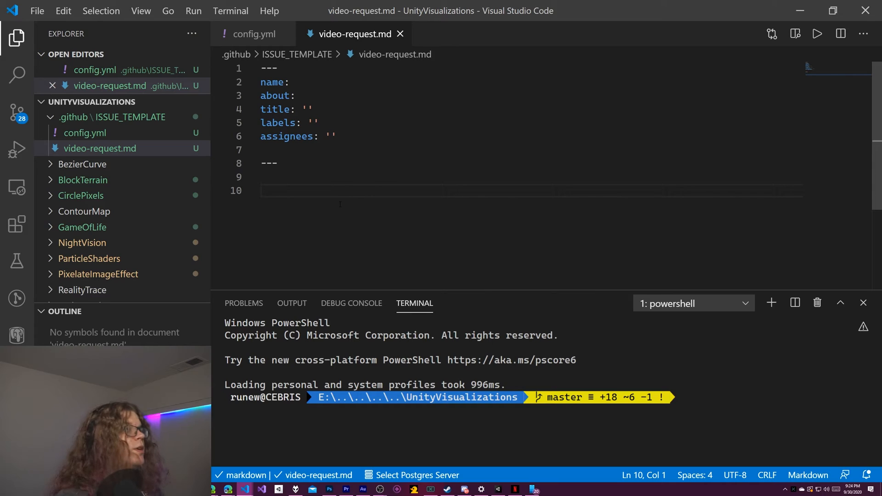
text(Please)
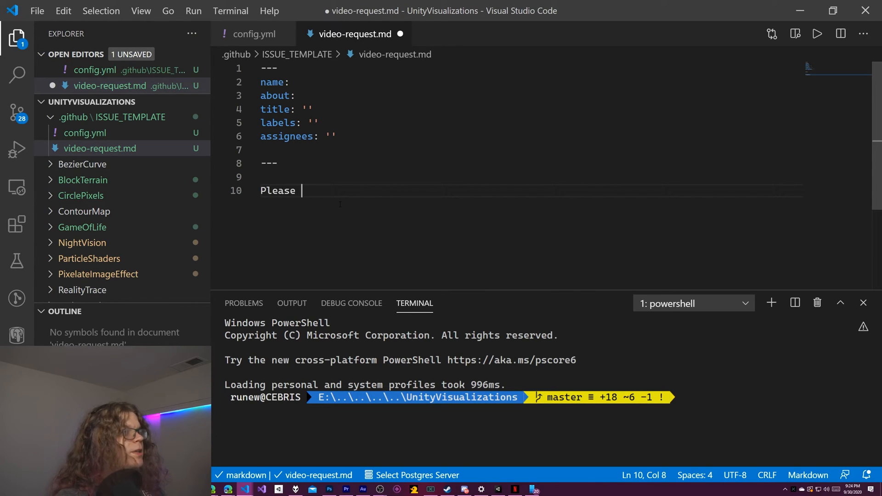
text(describe the vid)
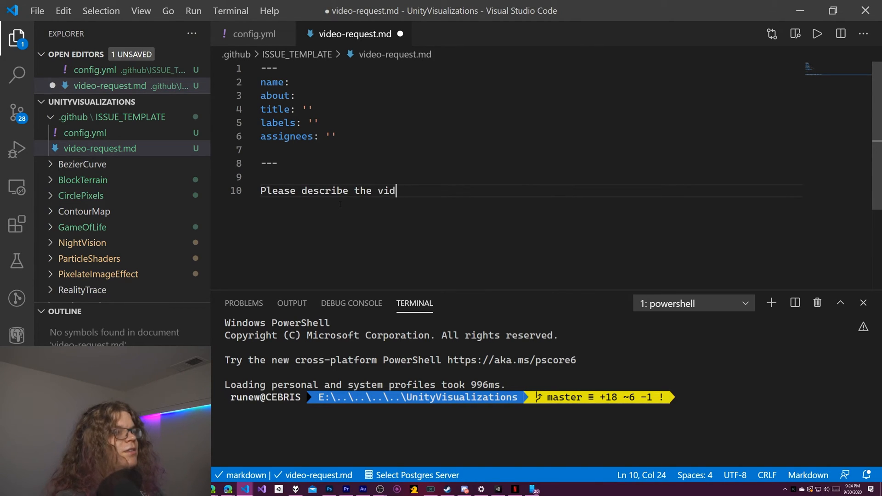
key(backspace)
text(effect you would like to s)
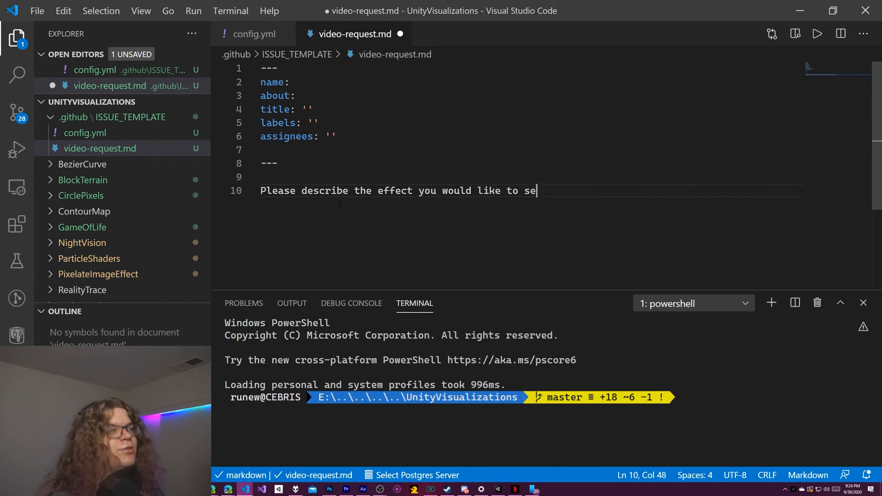
text(e.)
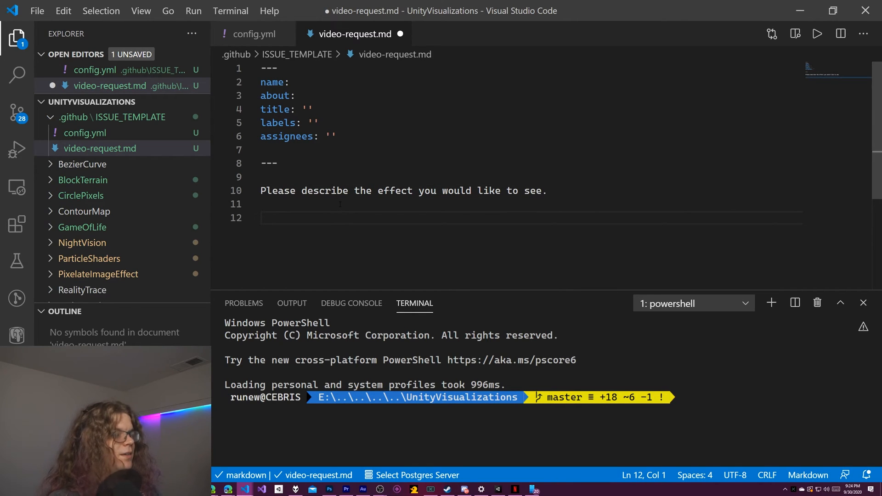
Add a '### Examples' section asking for an example image or video of the effect, and save
text(### Example)
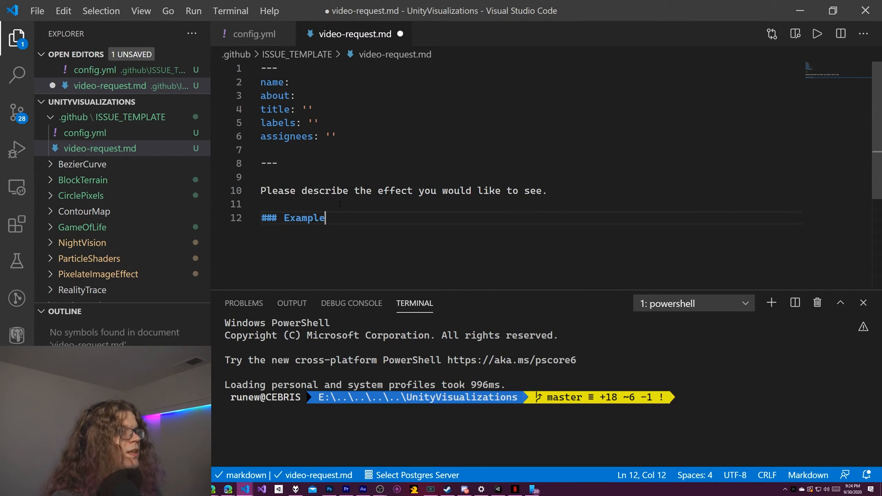
text(s)
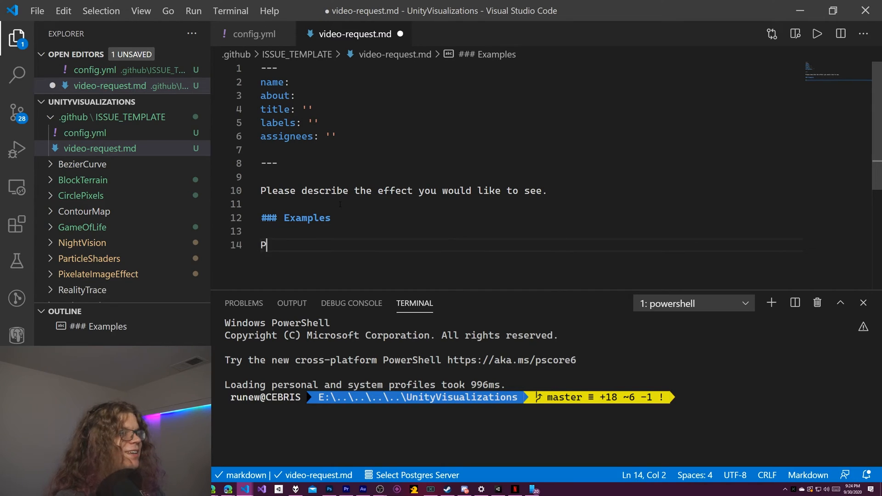
text(lease p)
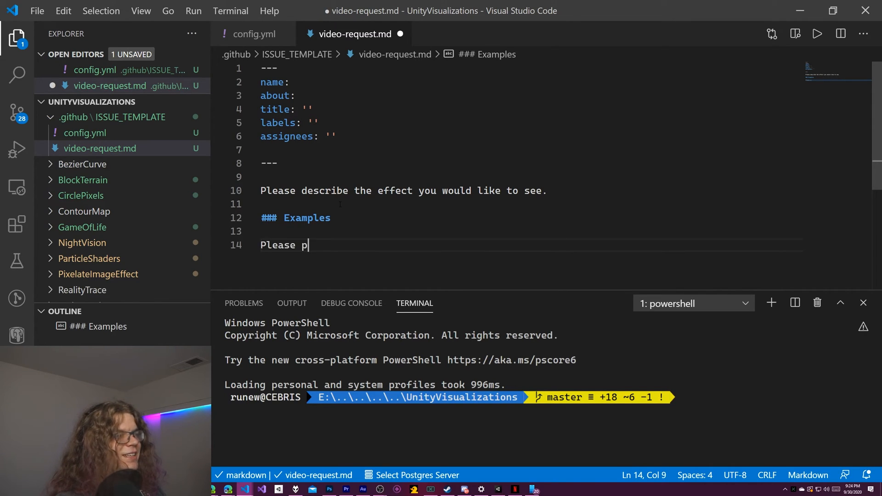
text(rovide an exam)
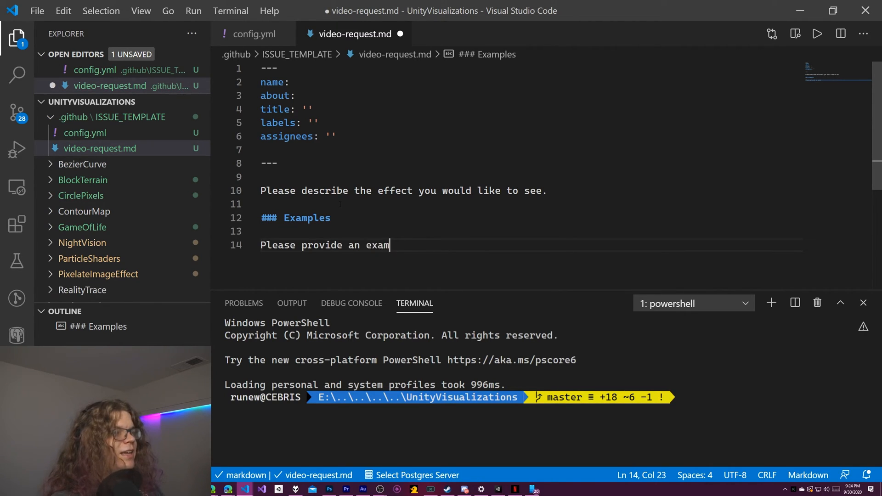
text(ple image)
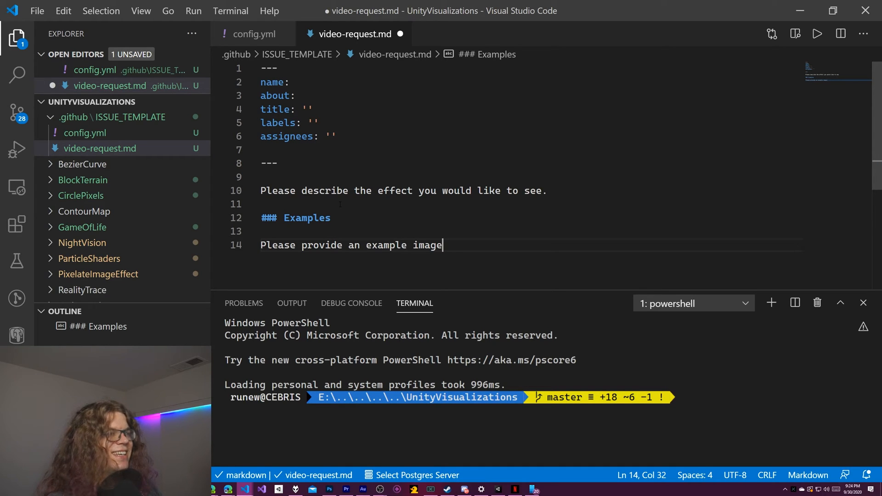
text(or video of)
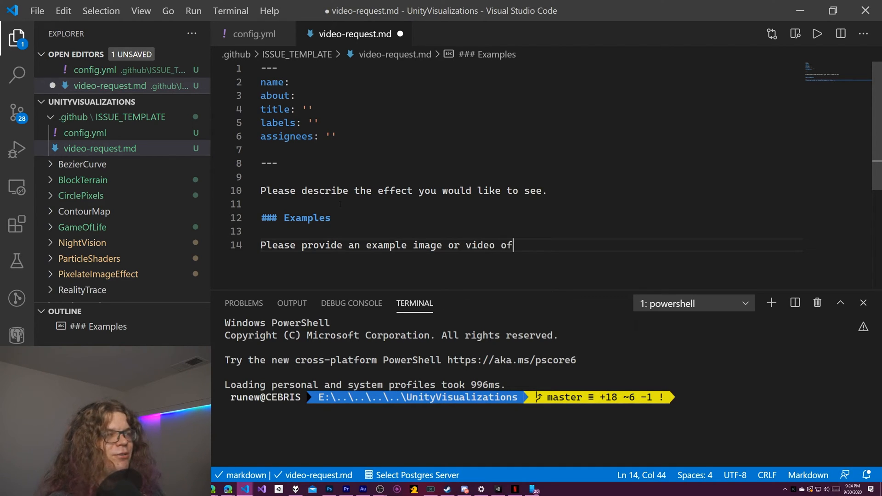
text(the effect.)
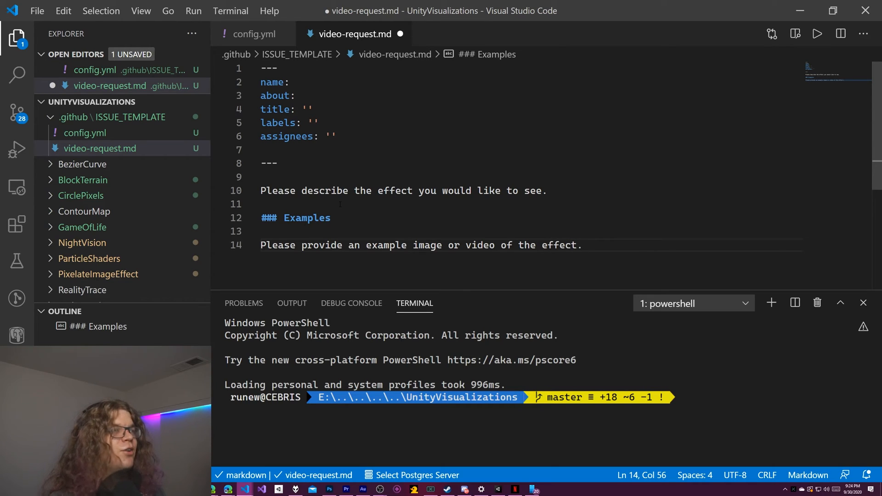
key(ctrl+s)
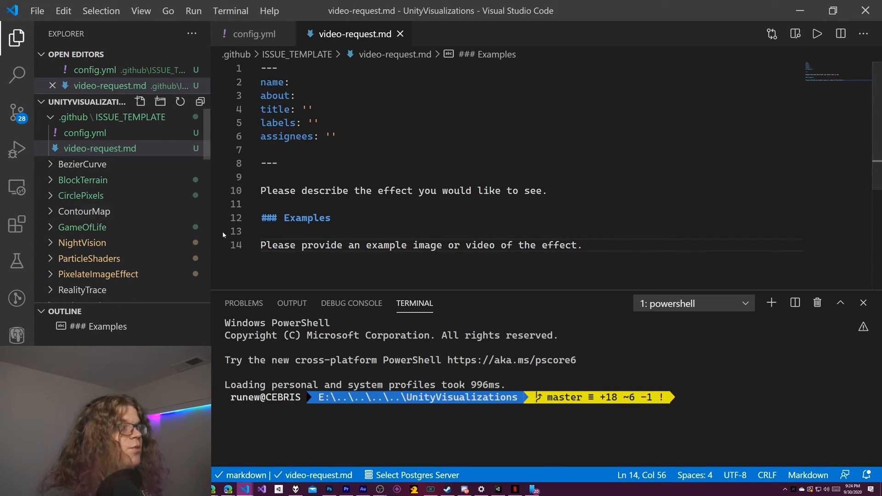
mouse_move(101, 147)
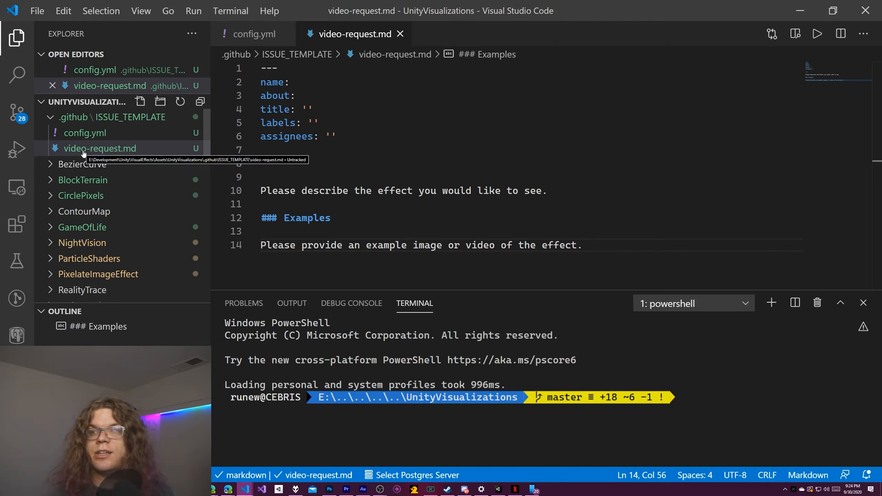
mouse_move(117, 117)
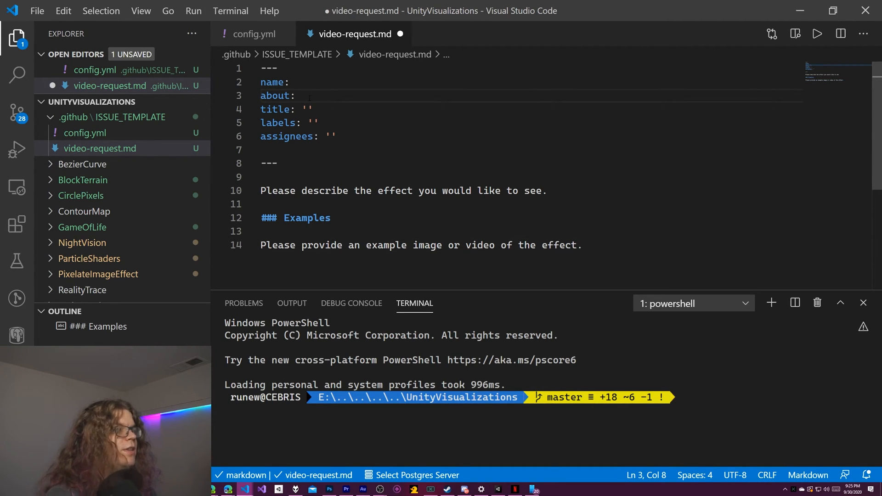
Fill the front matter with an about line on requesting a new video and the name 'Effect Video Request'
text('re)
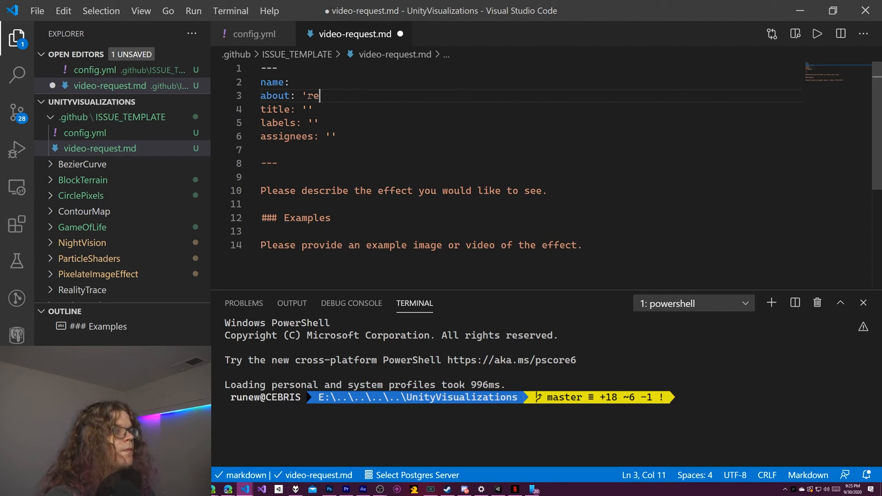
text(quest a)
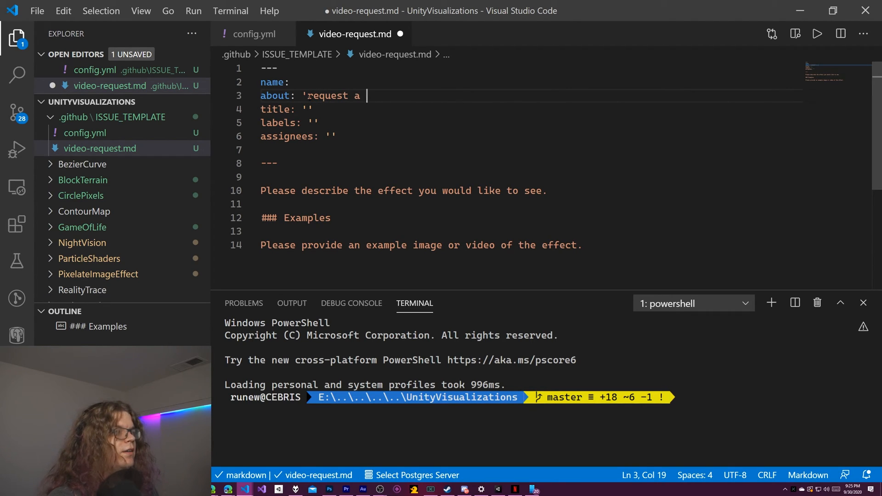
text(new video)
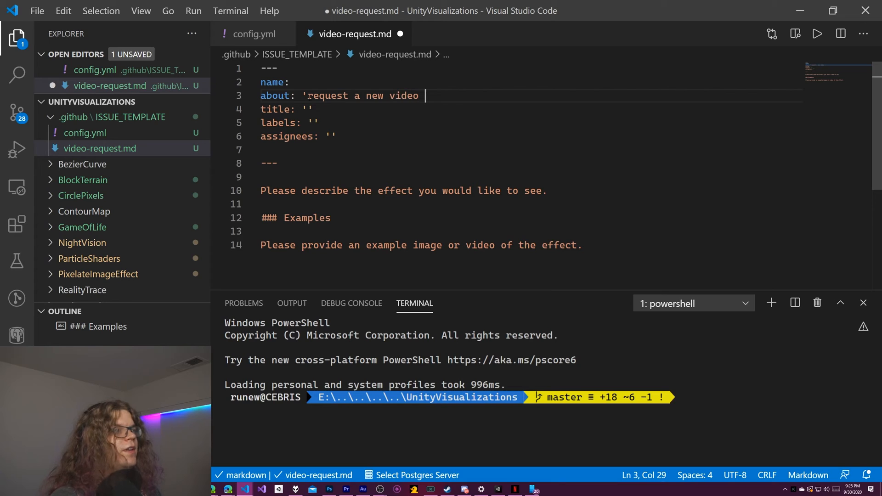
text(on a different visual effect)
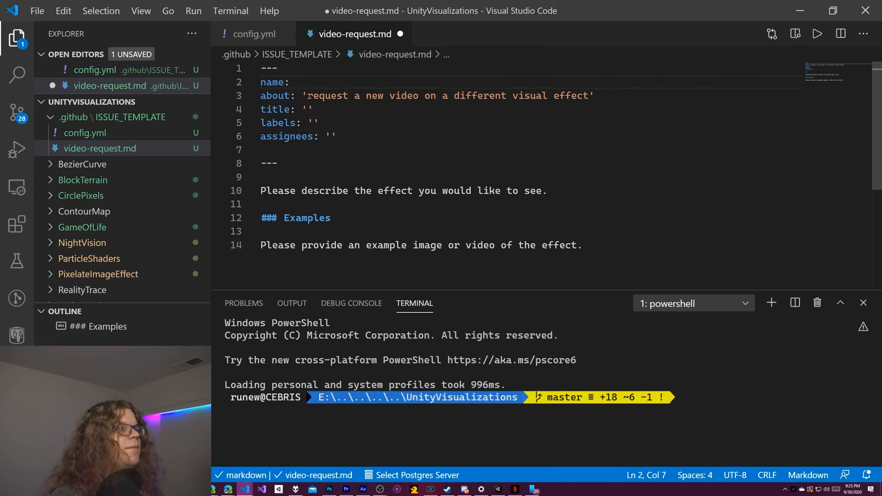
text('Vi)
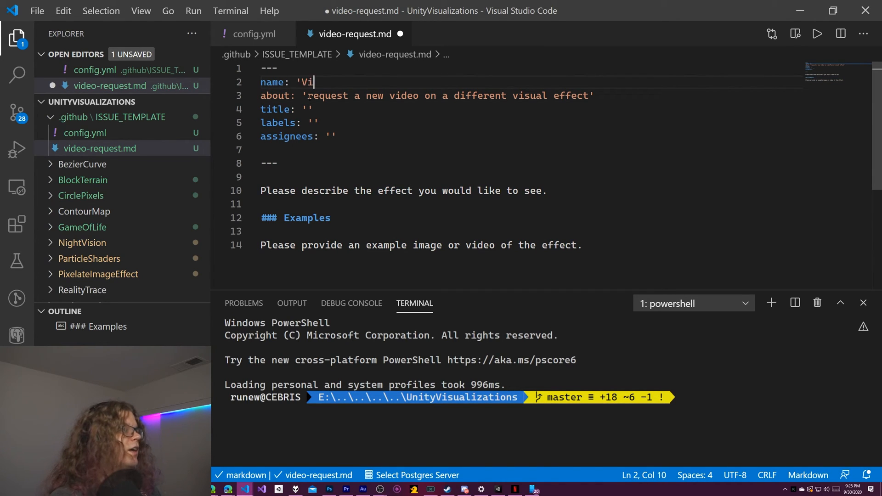
key(Backspace)
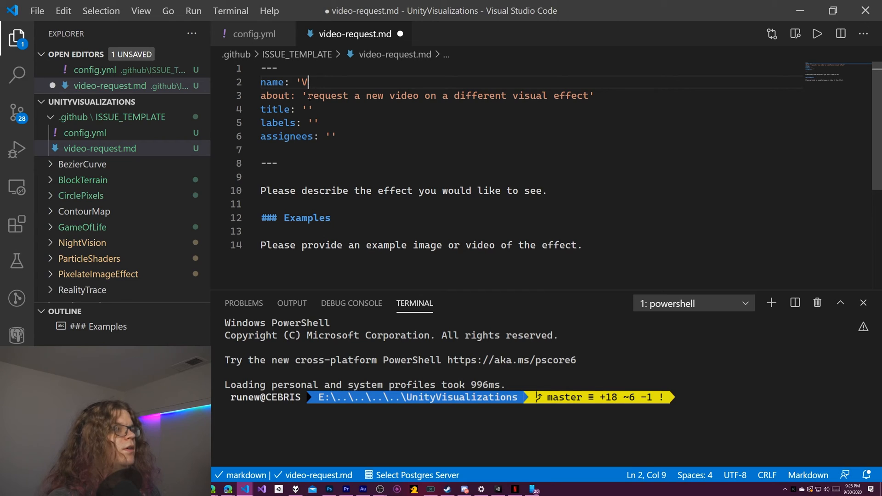
text(Effect Video)
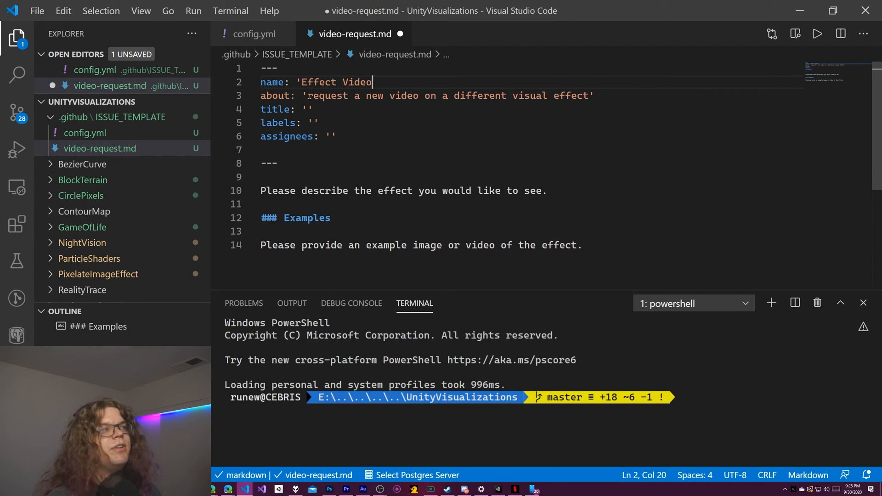
text(Request')
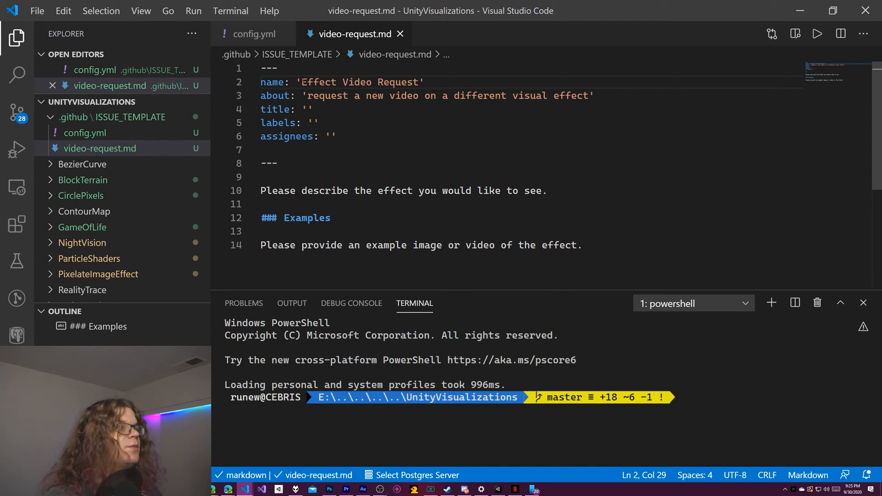
Give the template a default title of '[Request]' and save the file
click(419, 95)
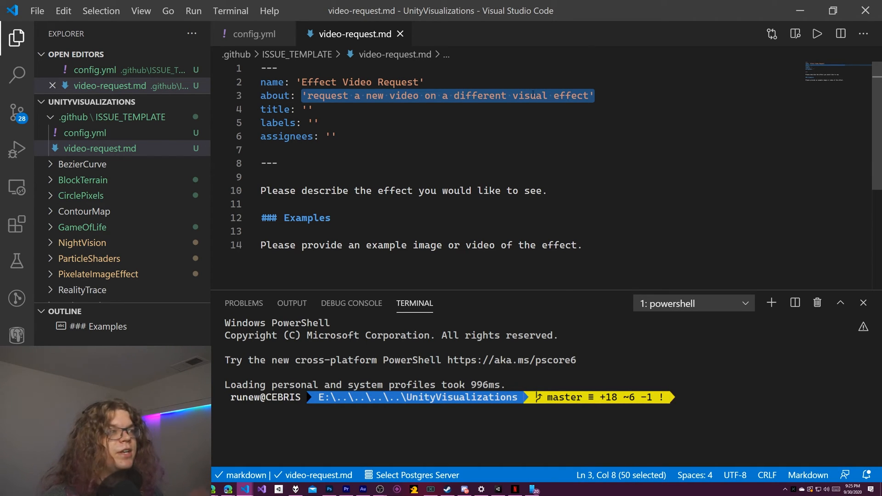
click(413, 191)
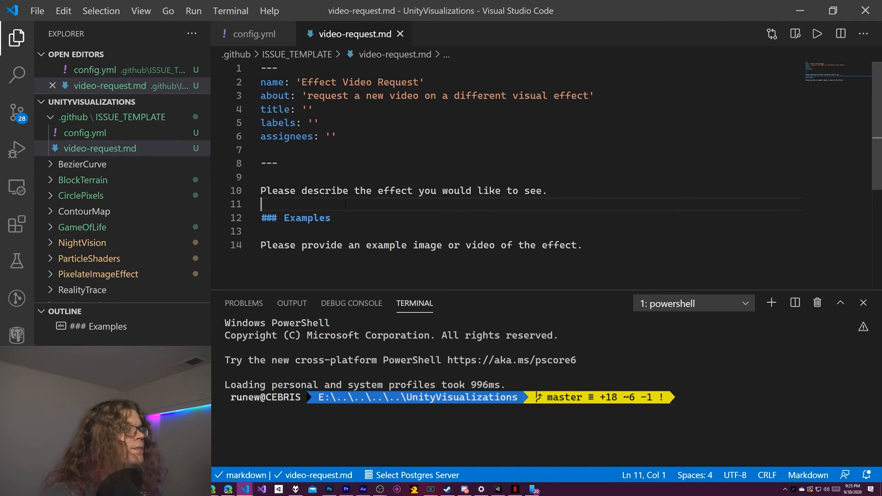
text([)
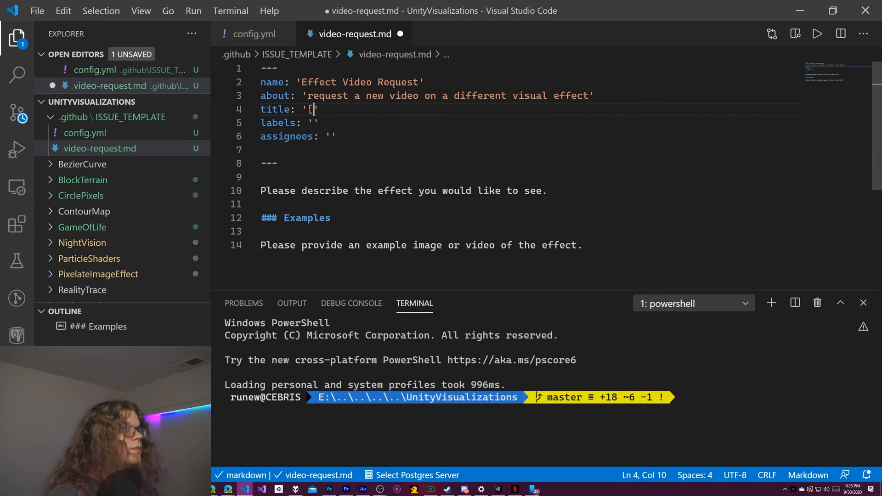
text(Req)
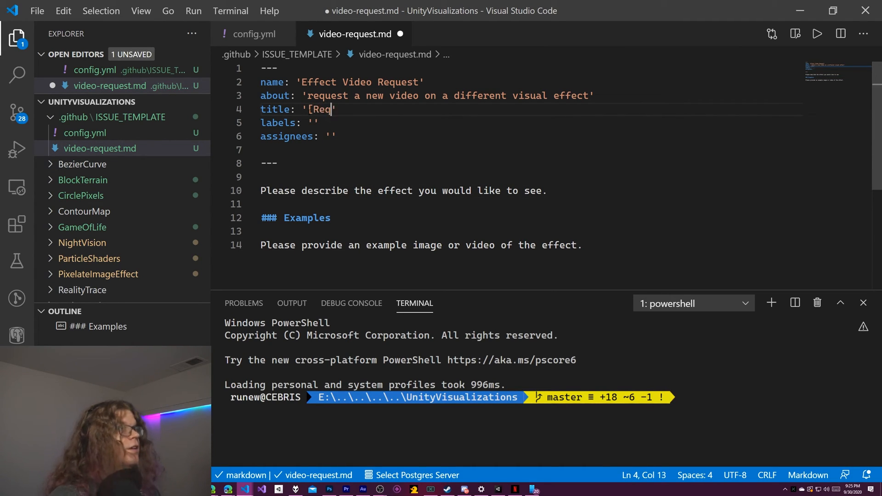
text(uest])
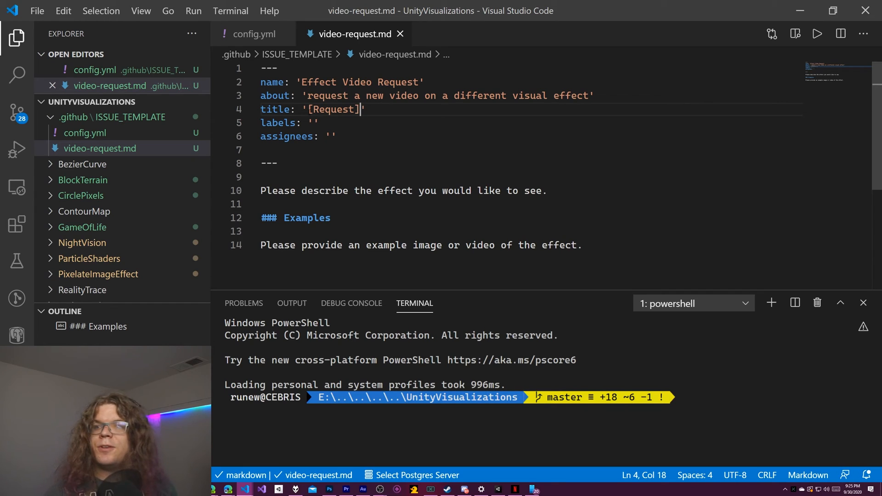
mouse_move(230, 11)
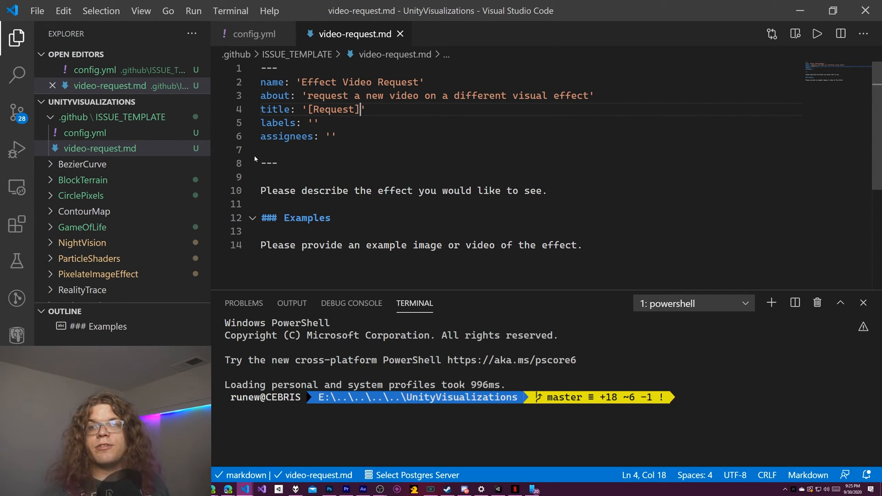
mouse_move(234, 171)
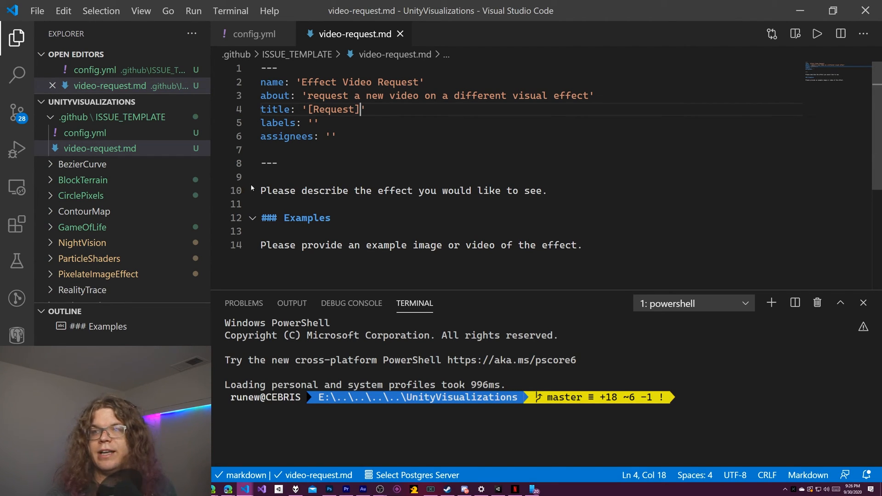
click(277, 163)
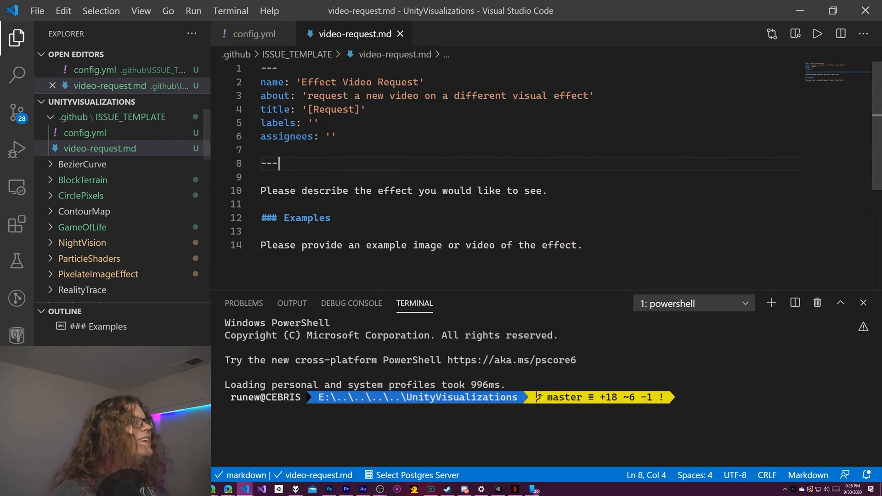
mouse_move(189, 194)
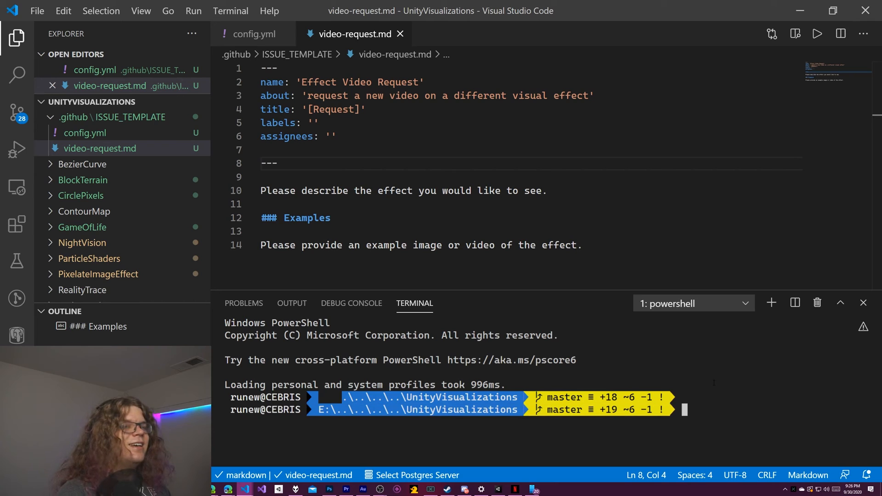
Stage the ISSUE_TEMPLATE files with git add .github/* and view them in Source Control
text(git add)
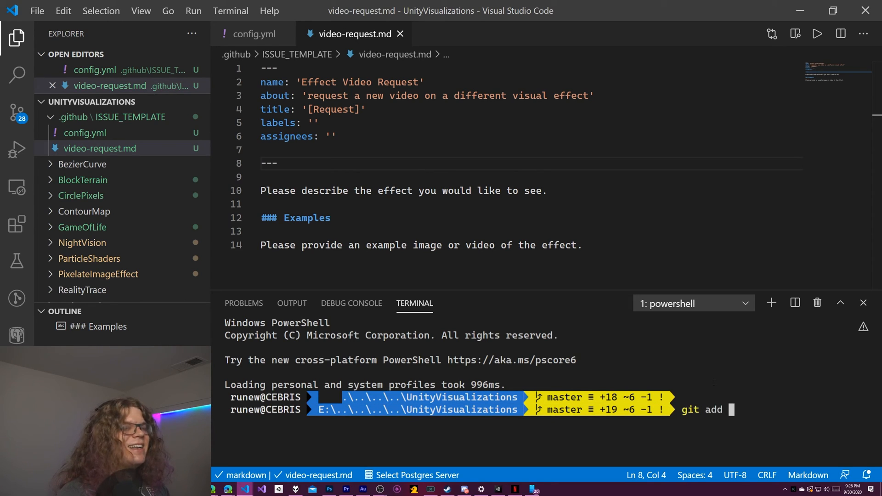
text(.)
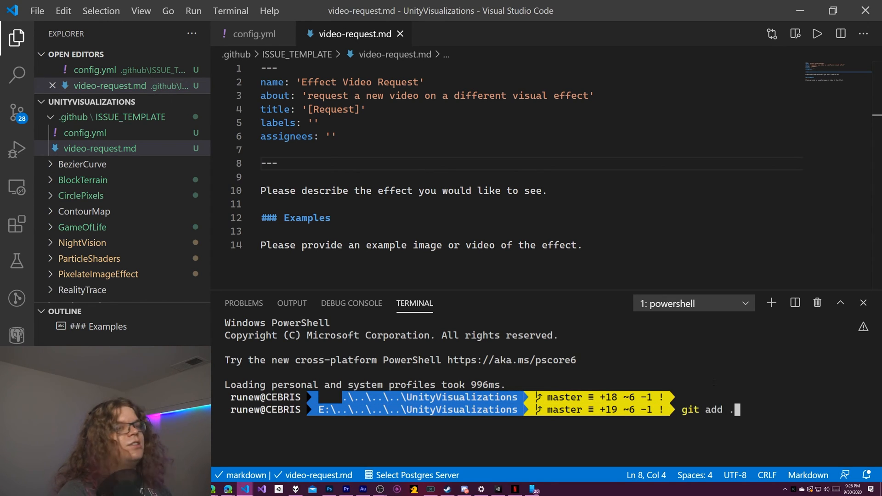
text(github/)
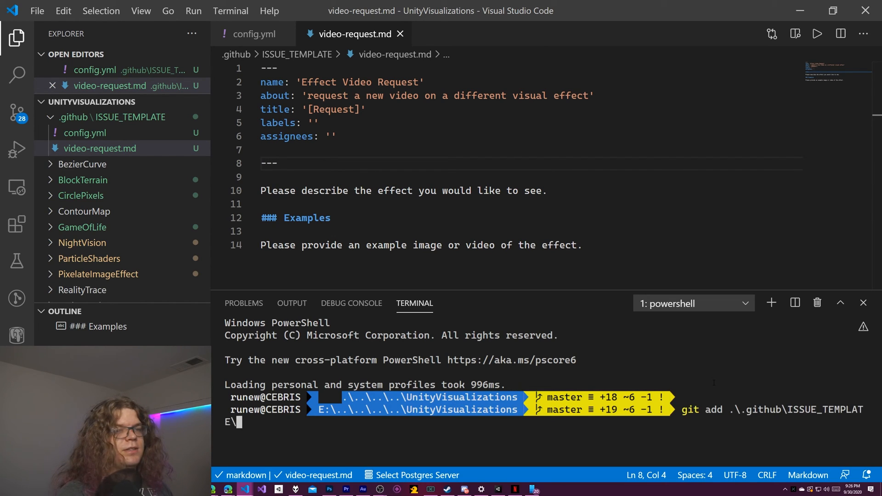
text(*)
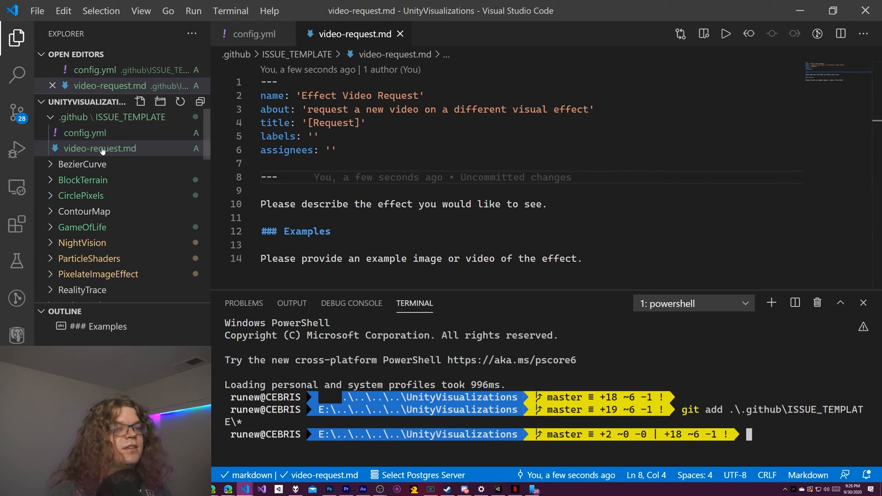
mouse_move(101, 149)
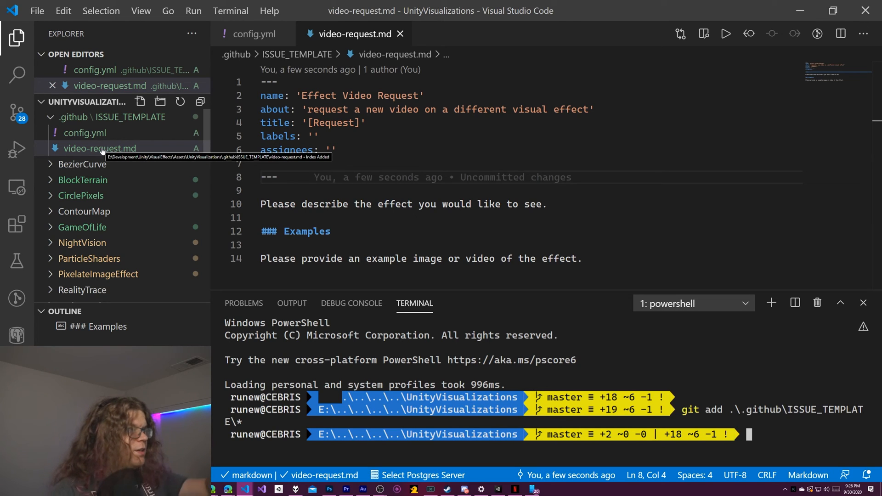
mouse_move(83, 179)
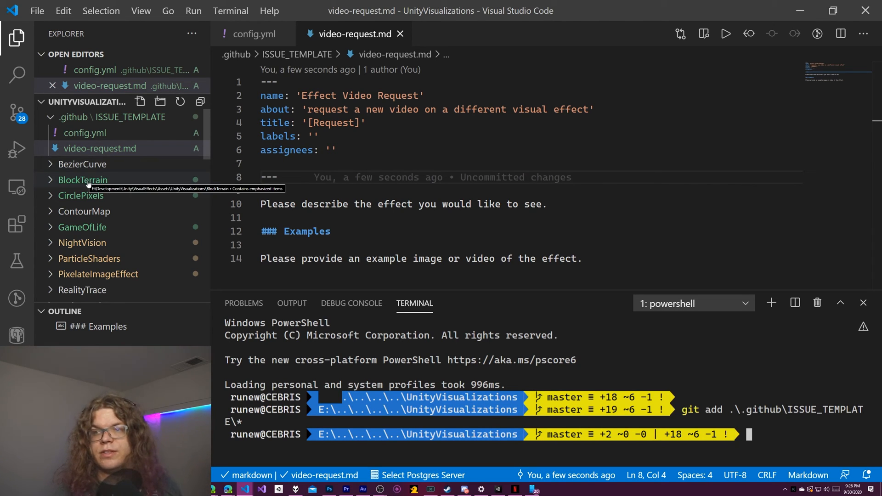
click(17, 112)
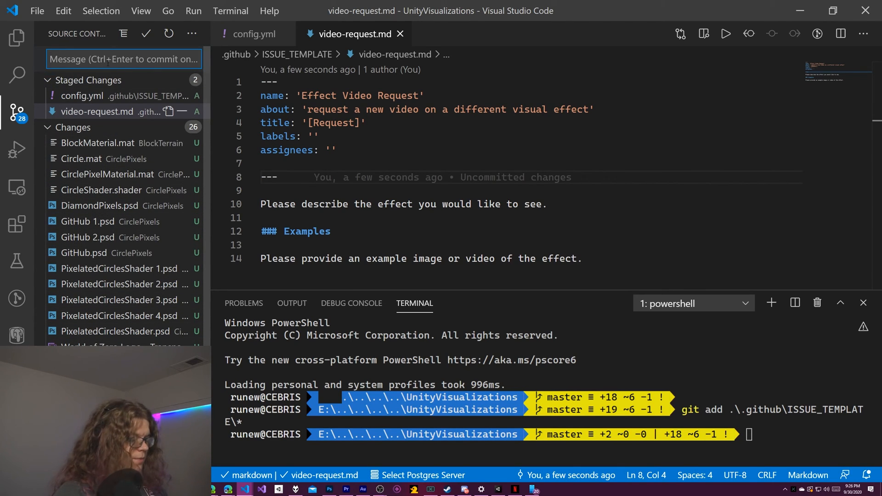
Commit with the message 'Add issue templates to Visual Effects' and push to GitHub
text(Add issue)
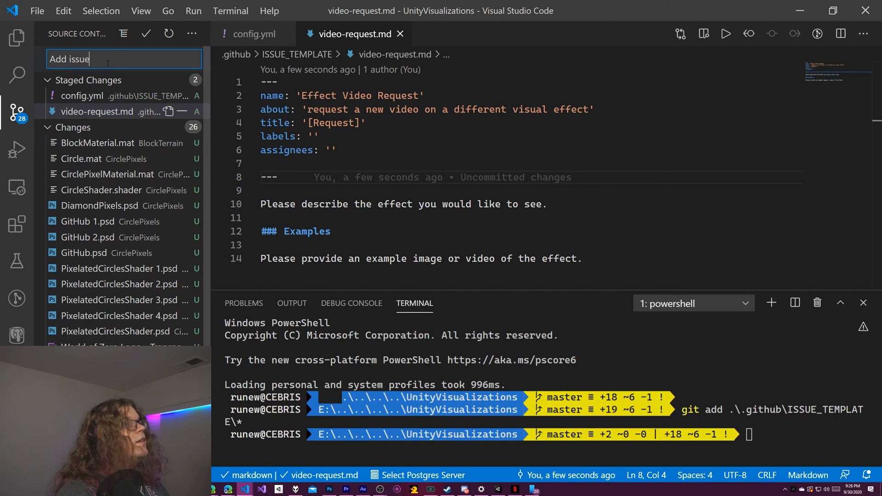
text(templates to)
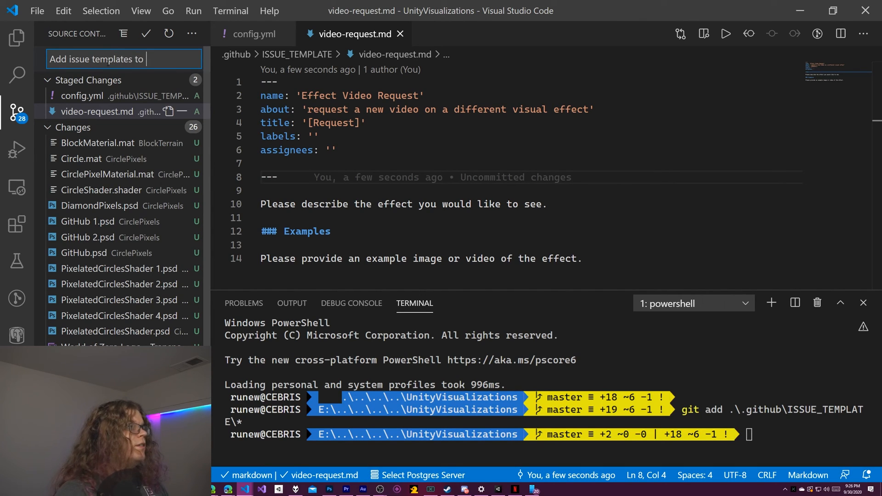
text(Visua)
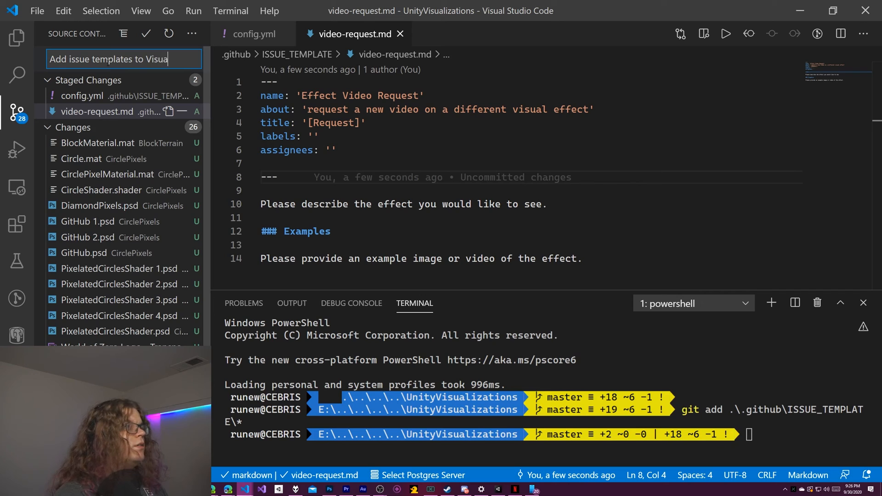
text(Effects)
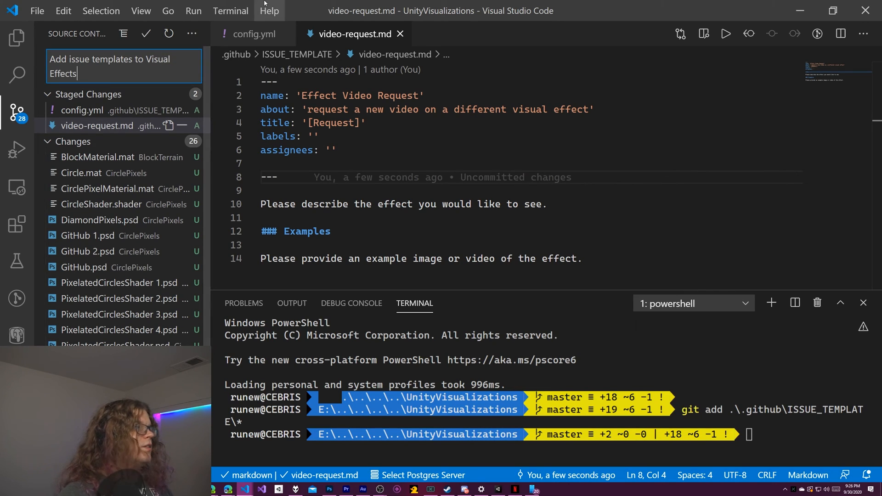
click(145, 34)
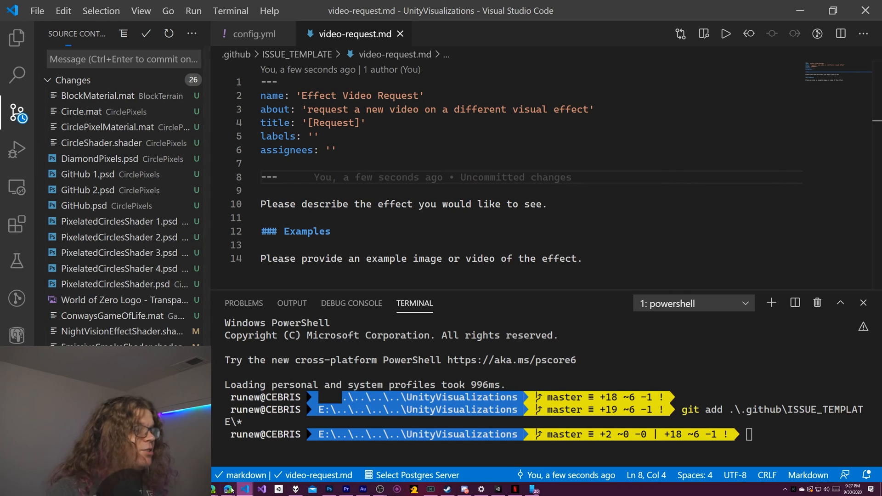
click(229, 489)
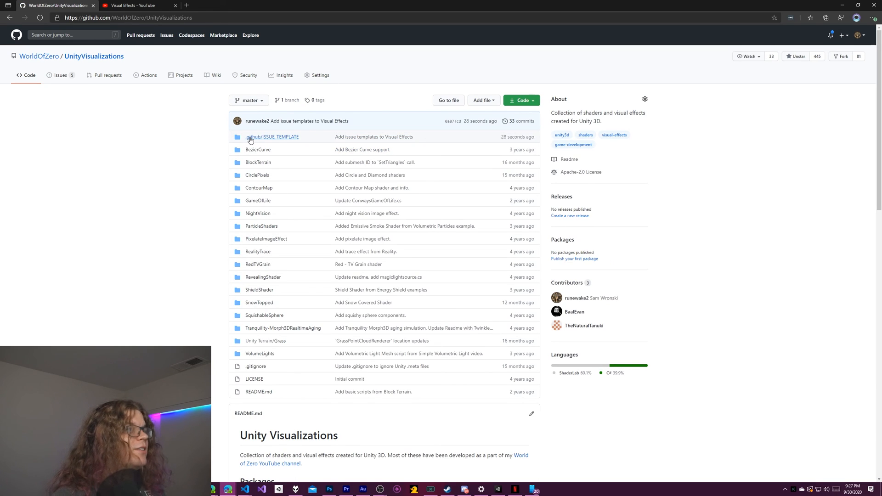
View config.yml and video-request.md in the repo's ISSUE_TEMPLATE folder, then go to Issues
click(272, 137)
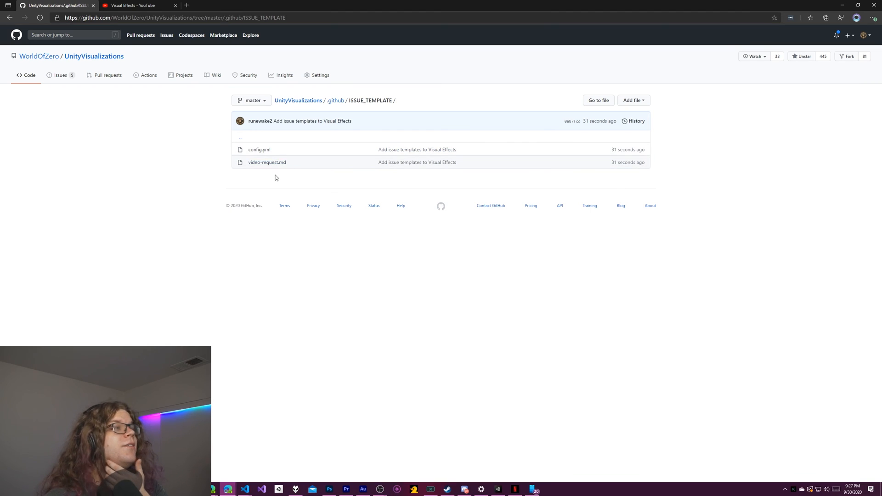
mouse_move(185, 187)
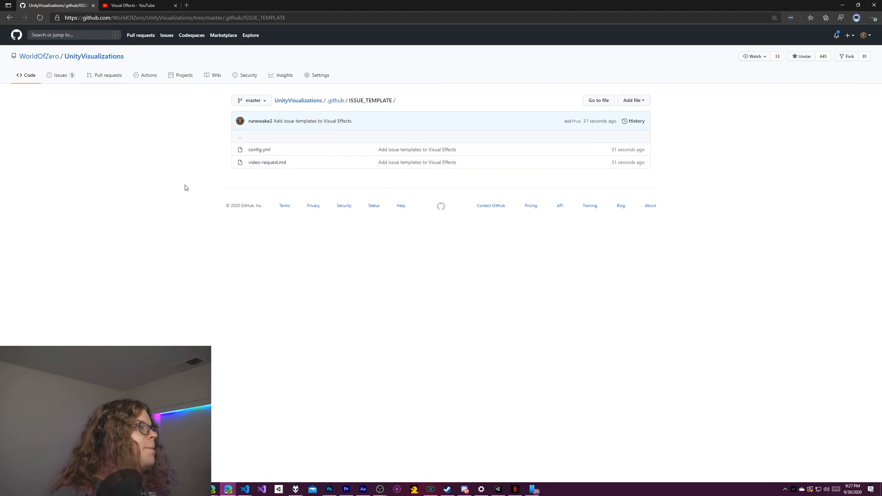
click(61, 75)
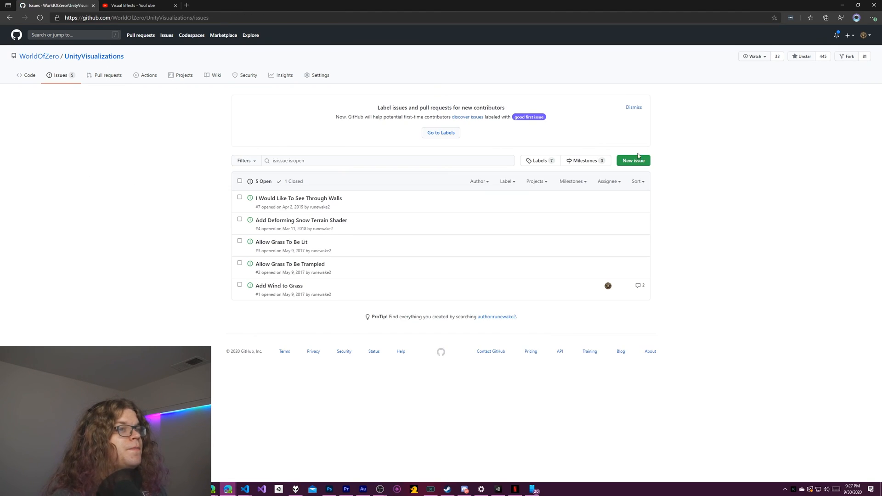
Verify the Visual Effects Video Playlist link works, then start an issue from the Effect Video Request template
click(633, 160)
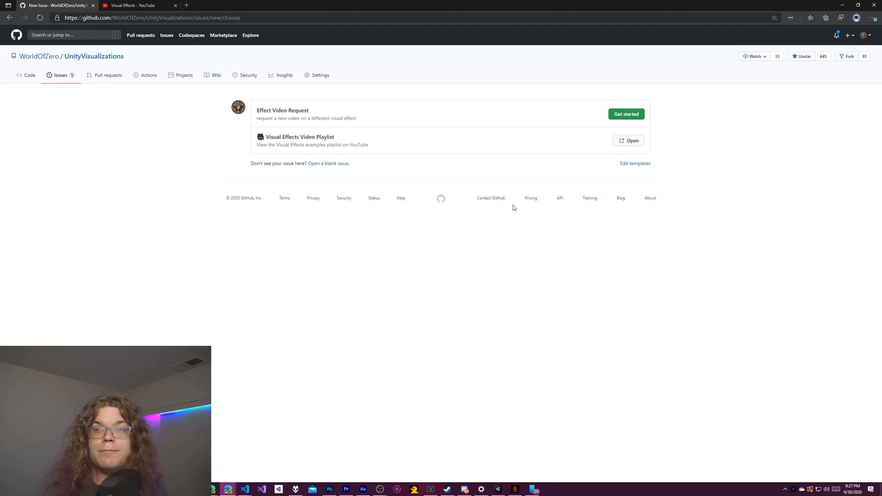
mouse_move(574, 84)
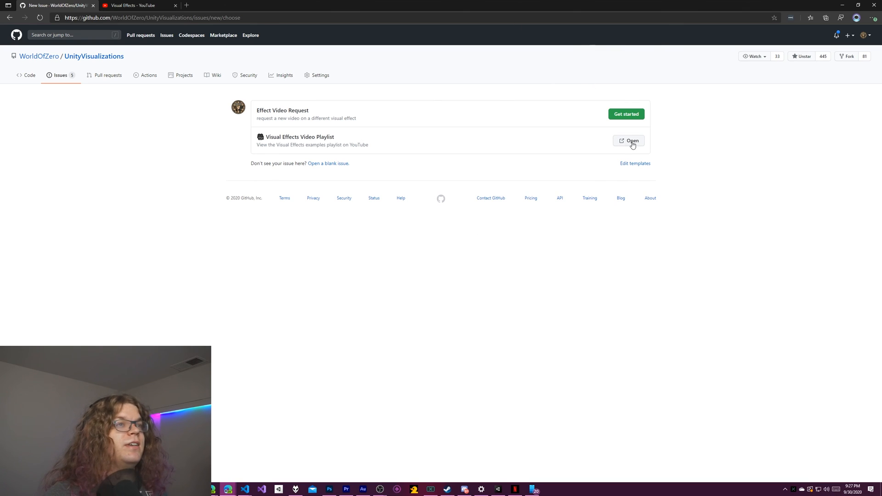
click(628, 141)
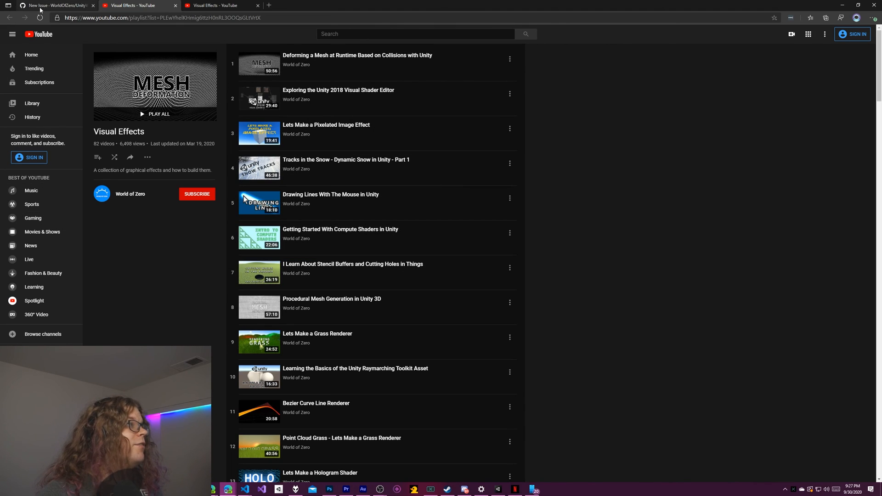
click(56, 5)
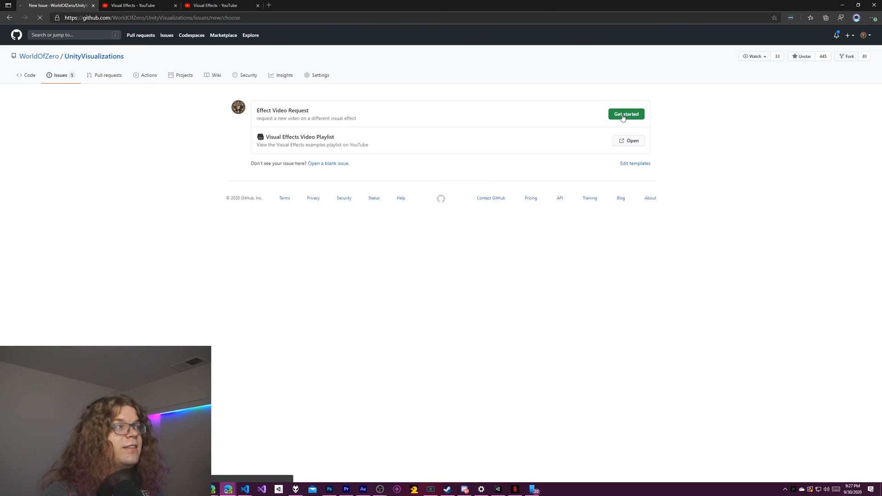
click(626, 114)
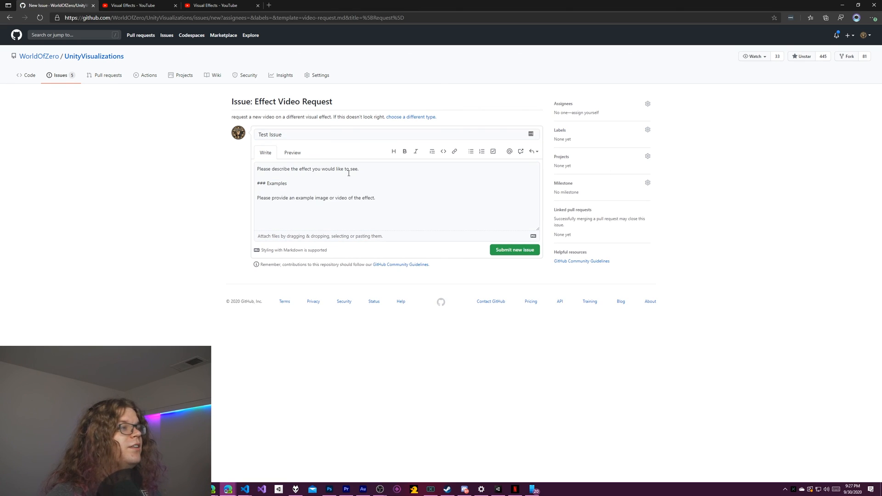
click(337, 190)
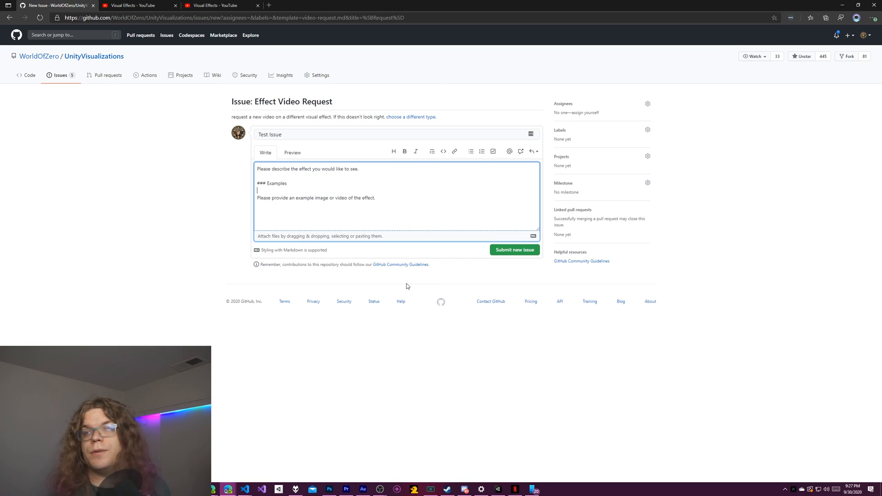